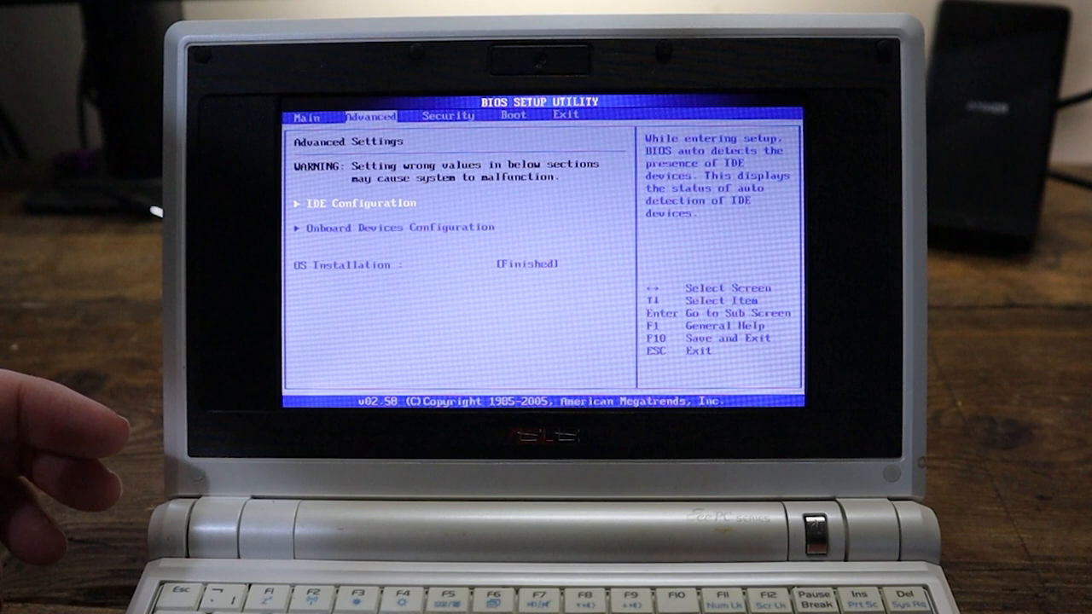
In the BIOS Boot page, set Boot Booster back to Enabled
{"action": "key", "text": "down"}
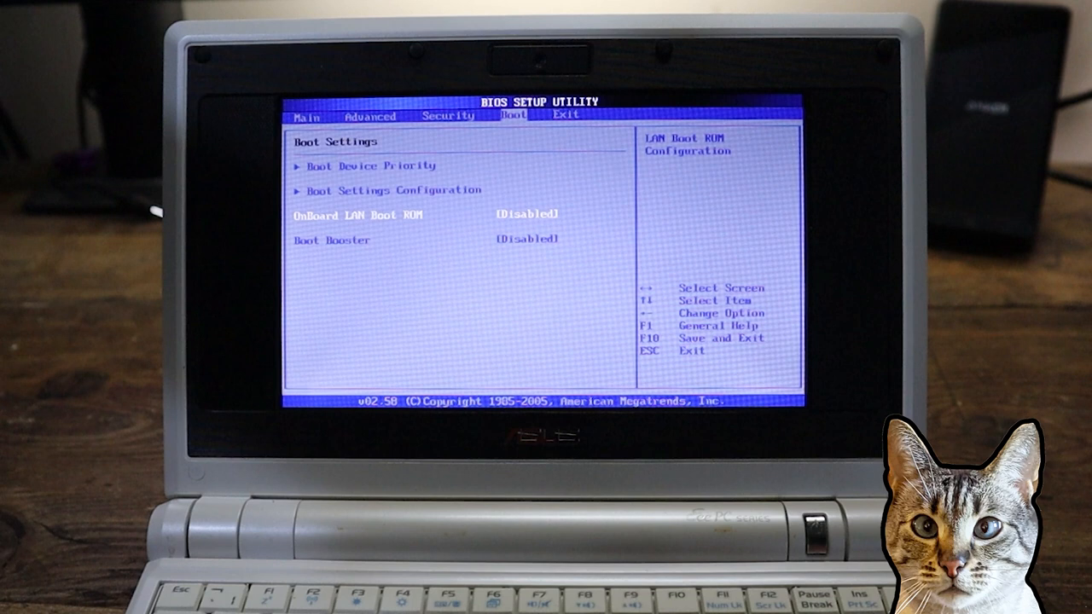
{"action": "key", "text": "enter"}
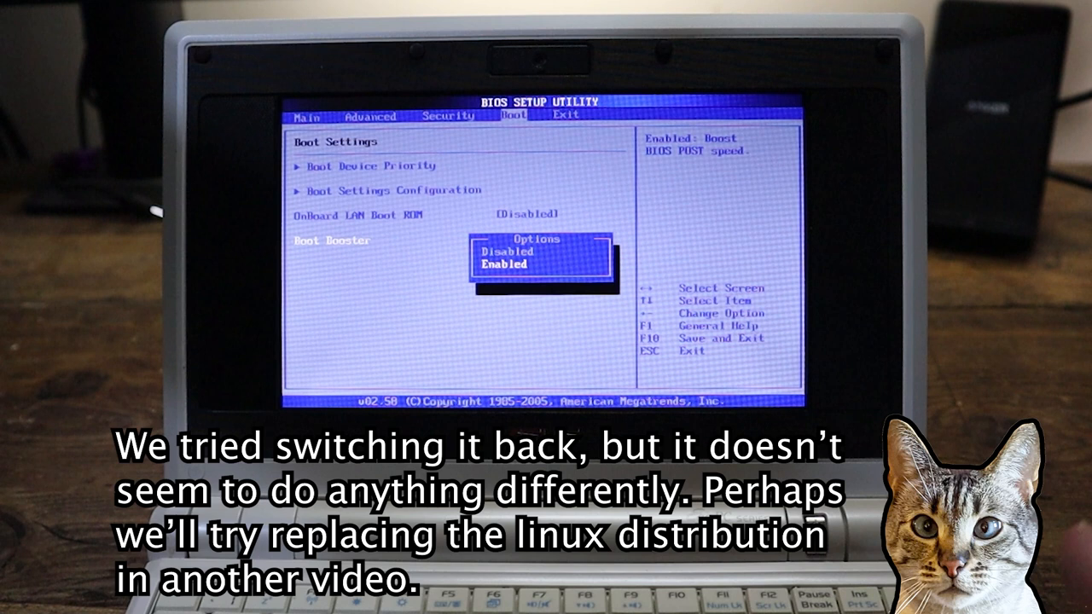
{"action": "key", "text": "enter"}
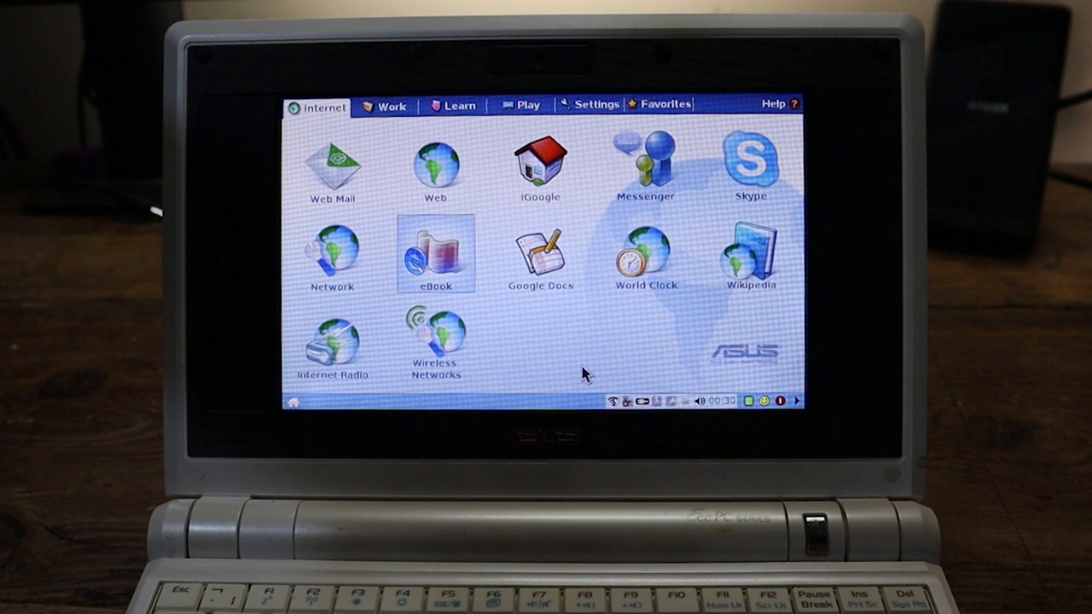
{"action": "mouse_move", "coordinate": [552, 357]}
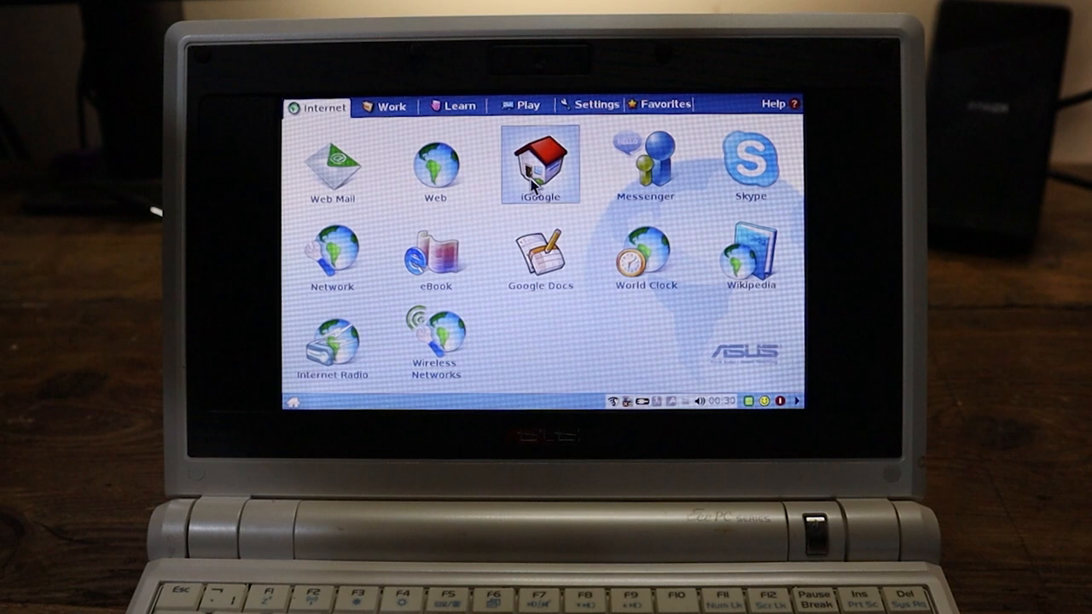
{"action": "mouse_move", "coordinate": [751, 252]}
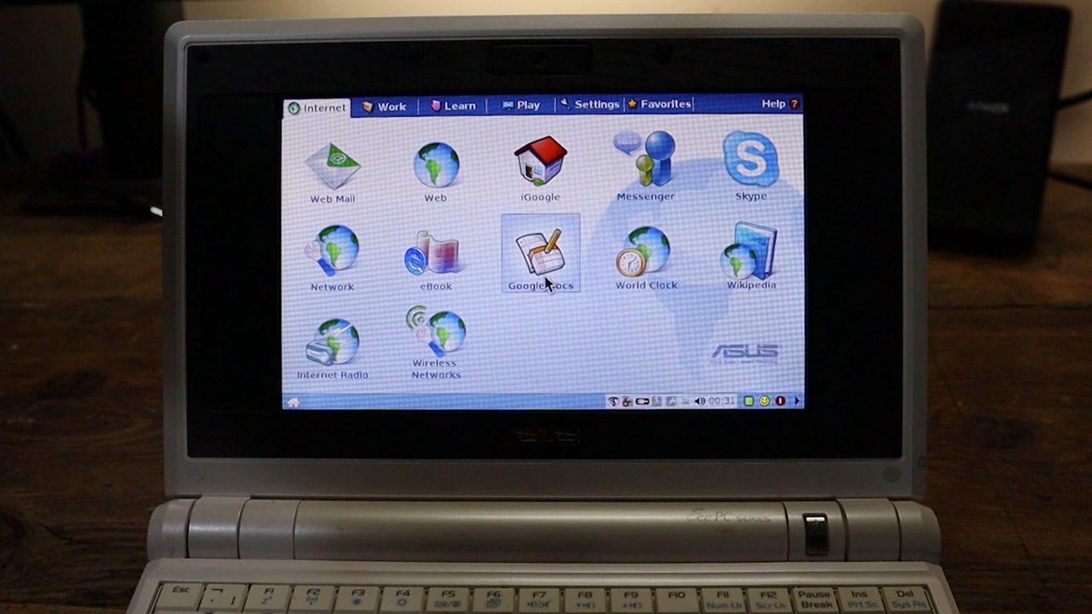
{"action": "mouse_move", "coordinate": [331, 345]}
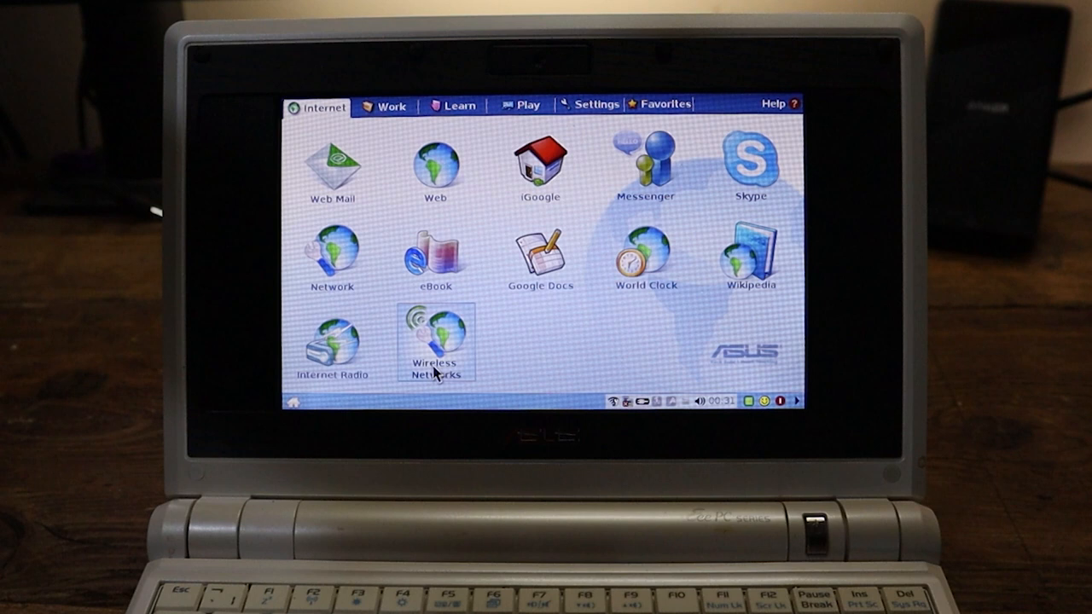
{"action": "mouse_move", "coordinate": [574, 341]}
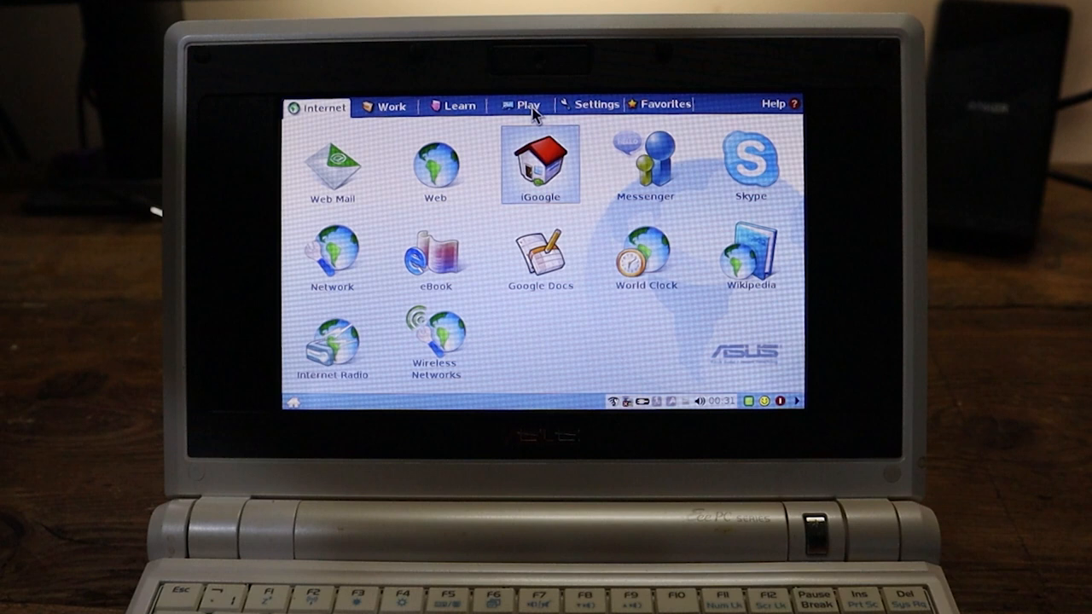
Launch Calculator from Work > Accessories, enter a digit, view About KCalc, then close it
{"action": "left_click", "coordinate": [389, 104]}
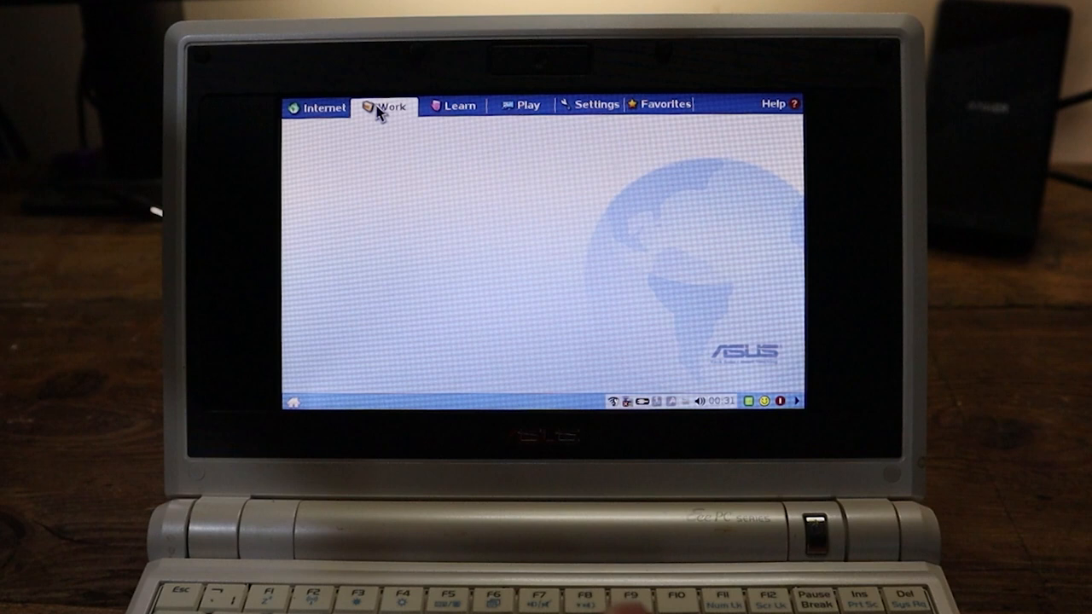
{"action": "left_click", "coordinate": [389, 104]}
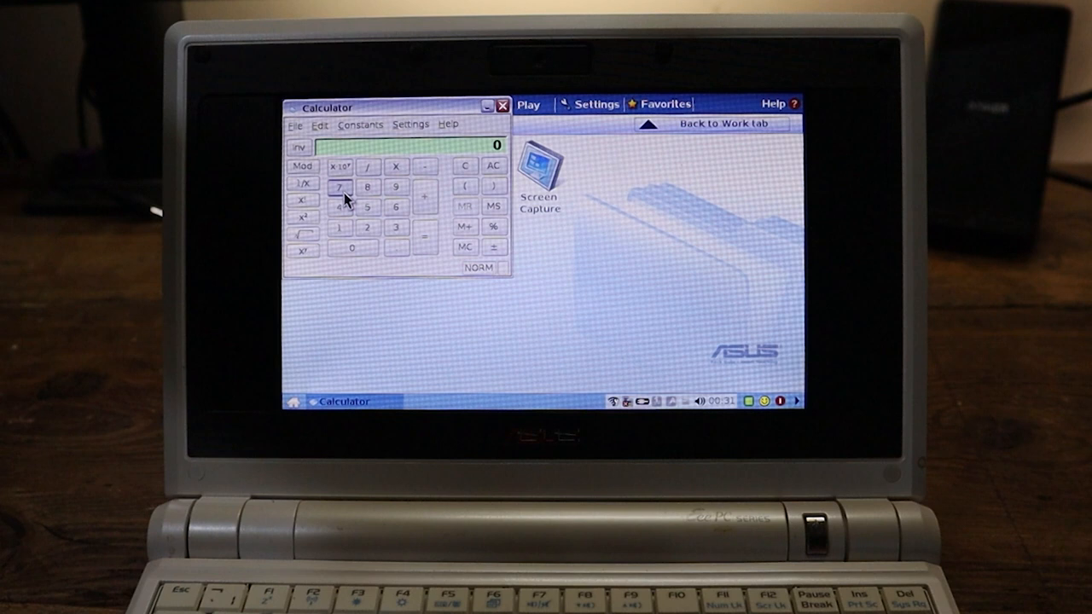
{"action": "left_click", "coordinate": [369, 209]}
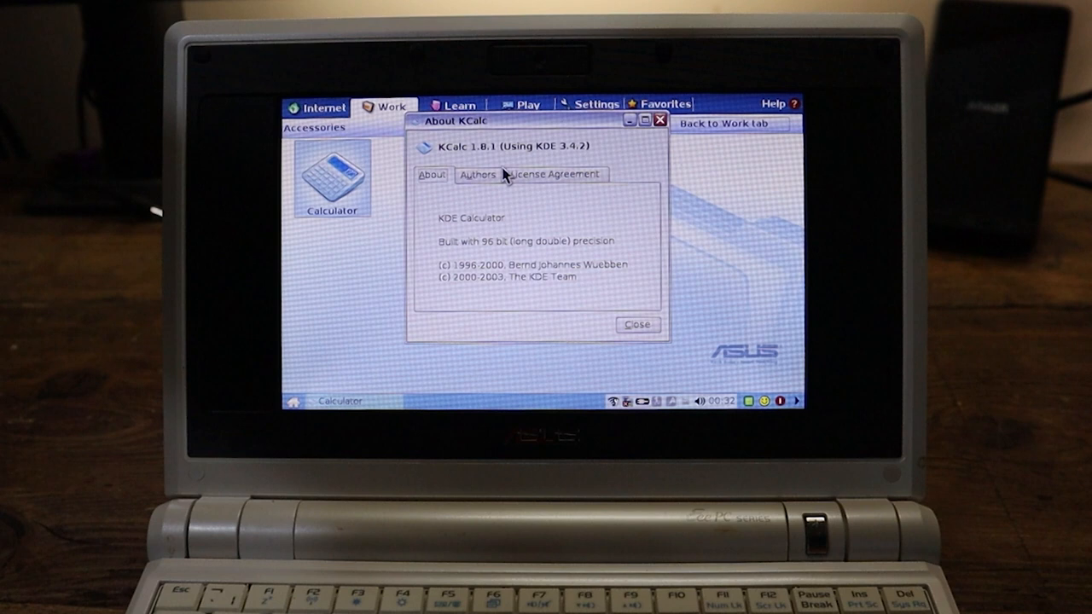
{"action": "left_click", "coordinate": [636, 324]}
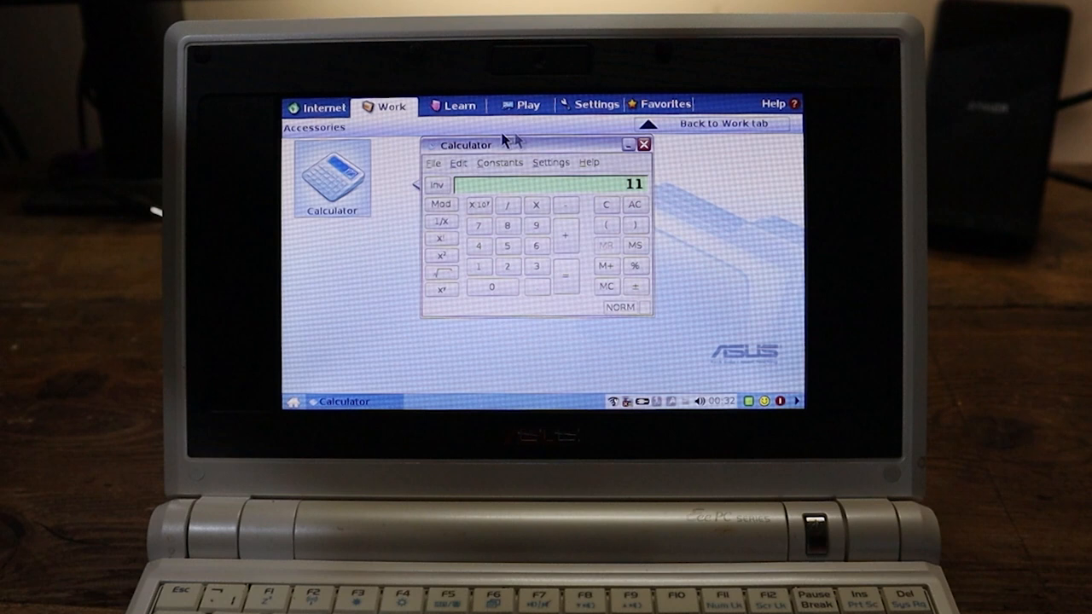
{"action": "mouse_move", "coordinate": [572, 154]}
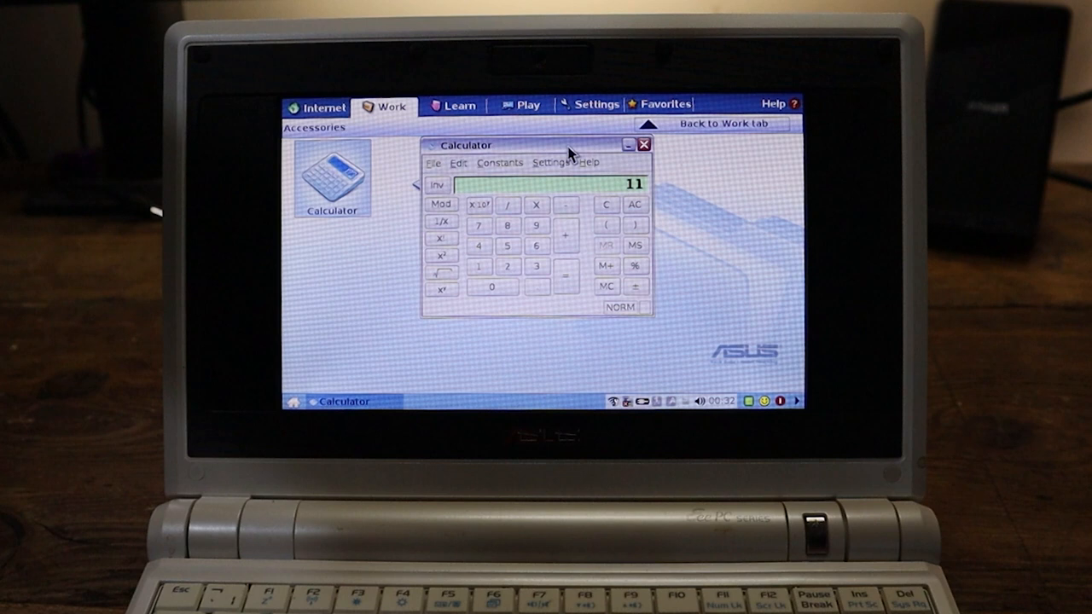
{"action": "left_click", "coordinate": [645, 143]}
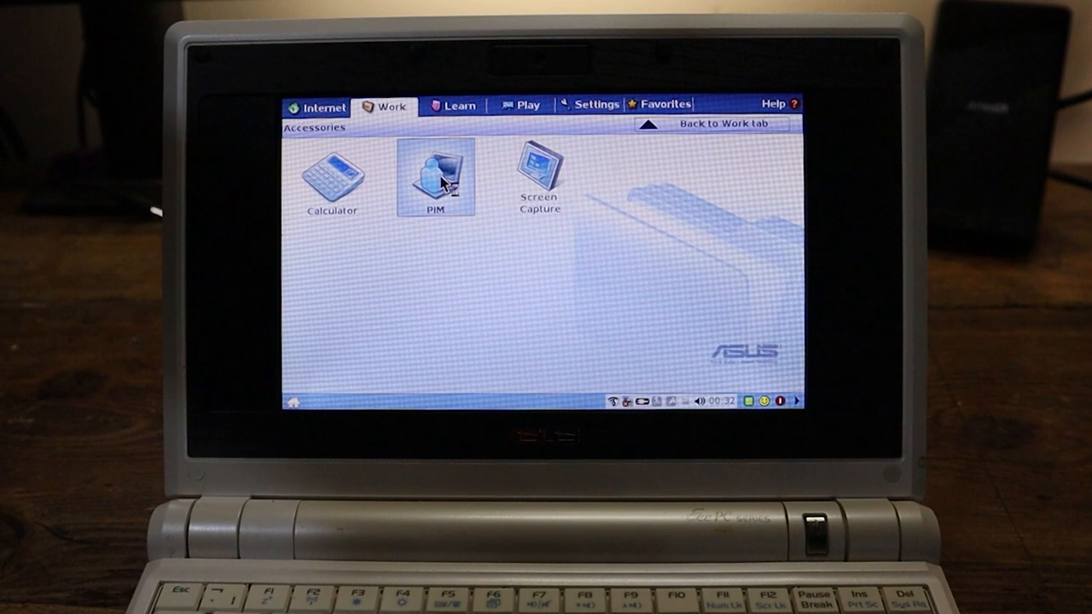
Launch PIM, view and close About Kontact, then show the Work Week calendar view
{"action": "double_click", "coordinate": [437, 174]}
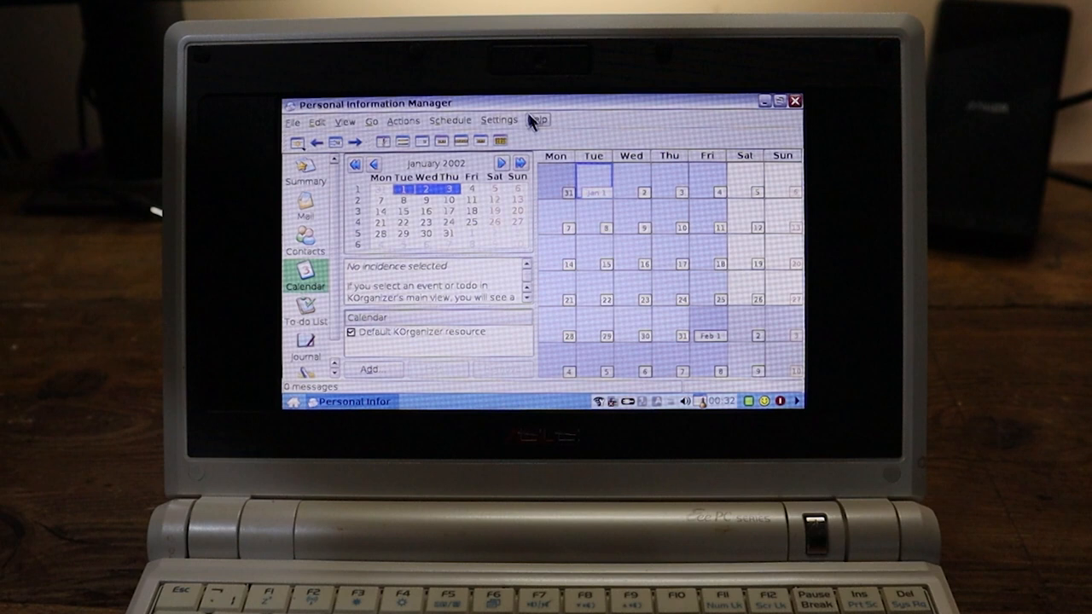
{"action": "left_click", "coordinate": [538, 119]}
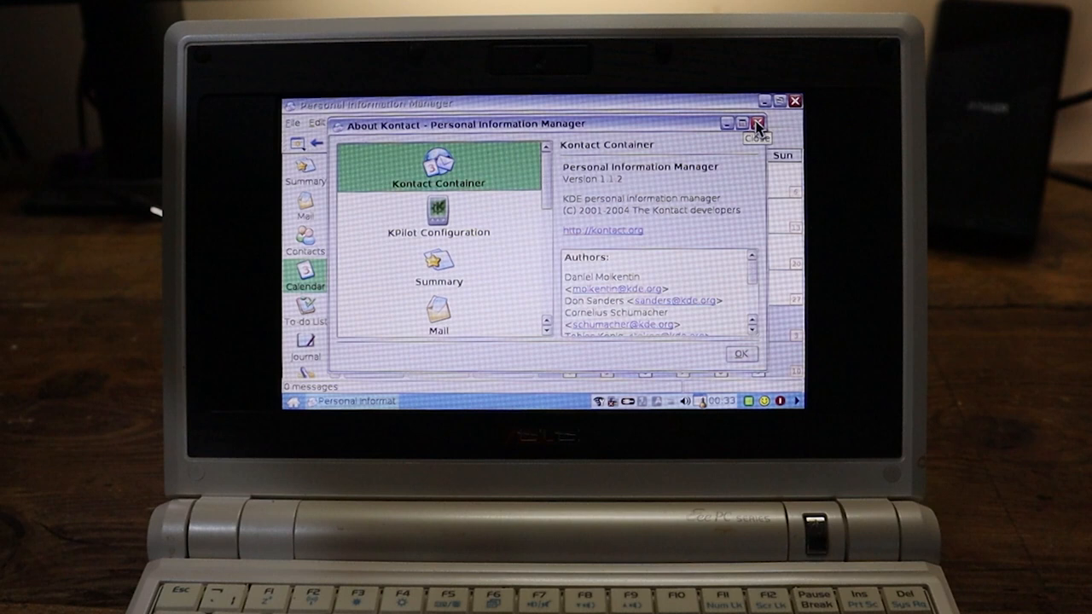
{"action": "left_click", "coordinate": [755, 123]}
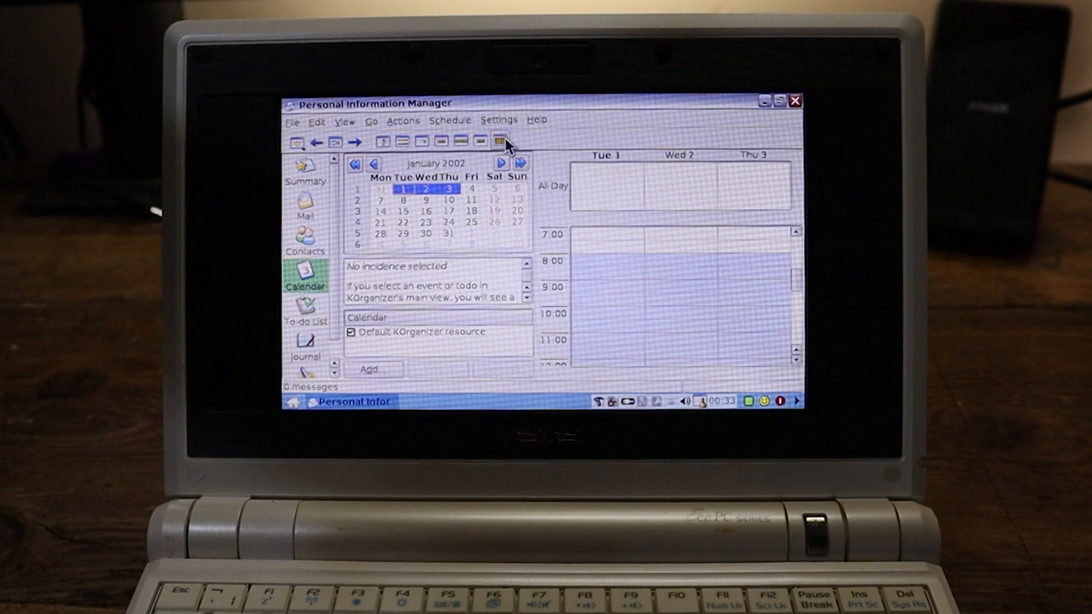
{"action": "left_click", "coordinate": [369, 164]}
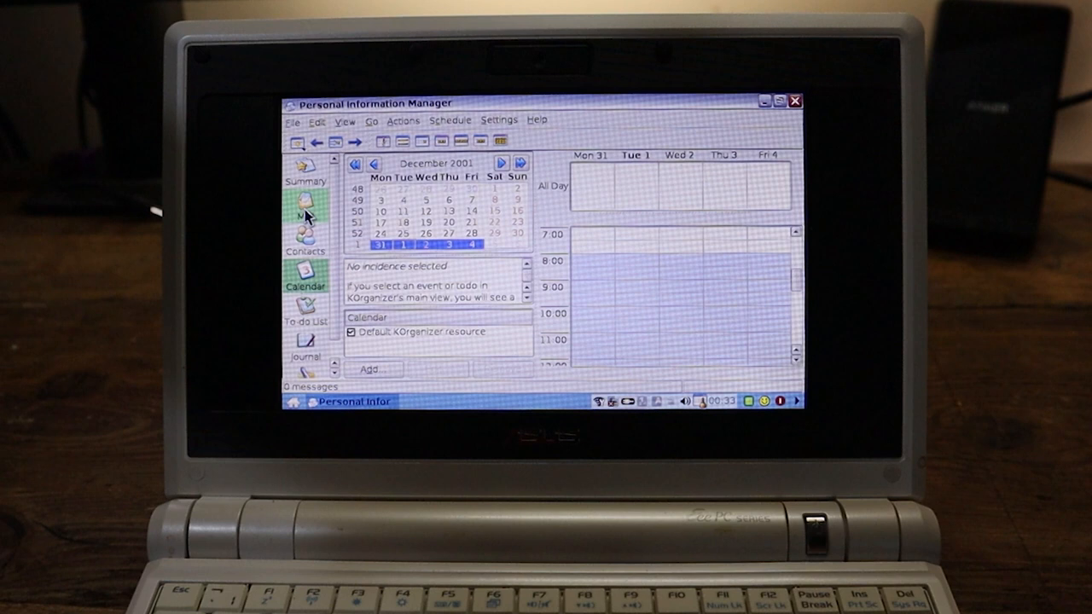
{"action": "left_click", "coordinate": [306, 201]}
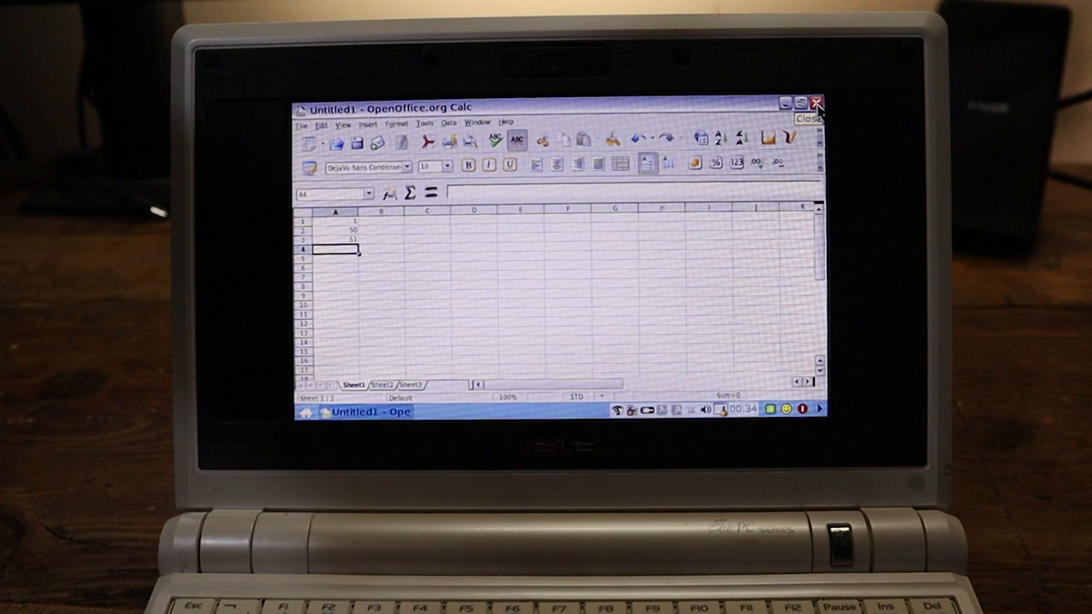
{"action": "mouse_move", "coordinate": [425, 144]}
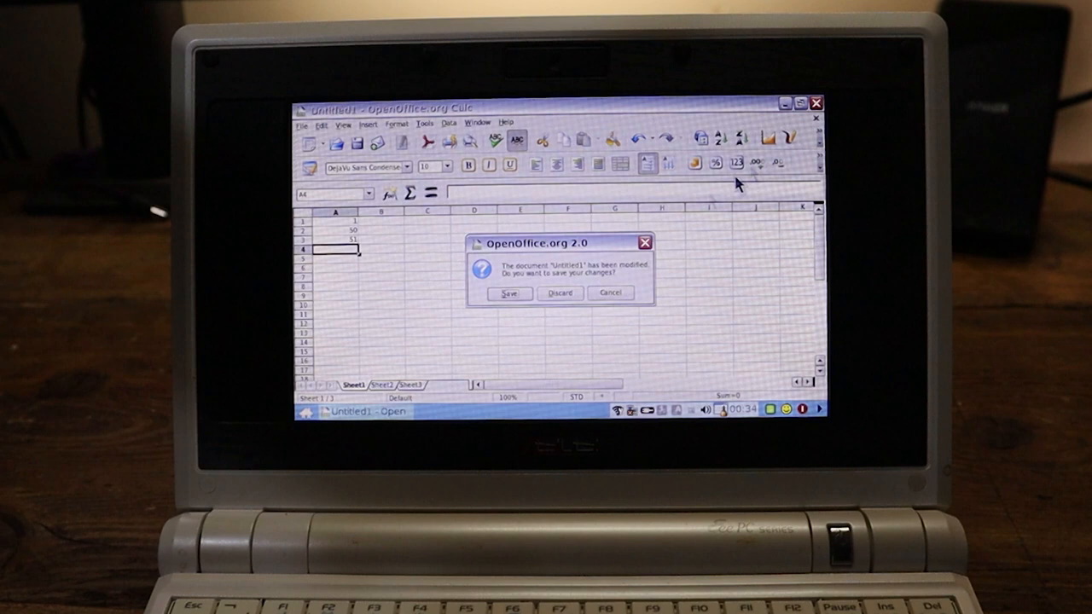
Discard the untitled spreadsheet's changes and launch the File Manager
{"action": "left_click", "coordinate": [560, 294]}
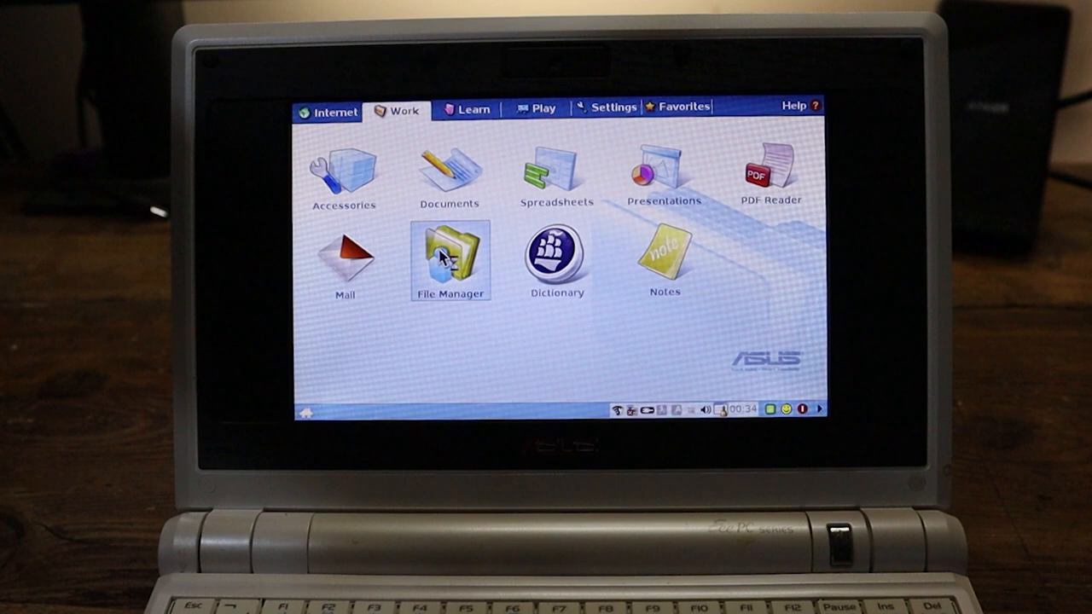
{"action": "double_click", "coordinate": [450, 256]}
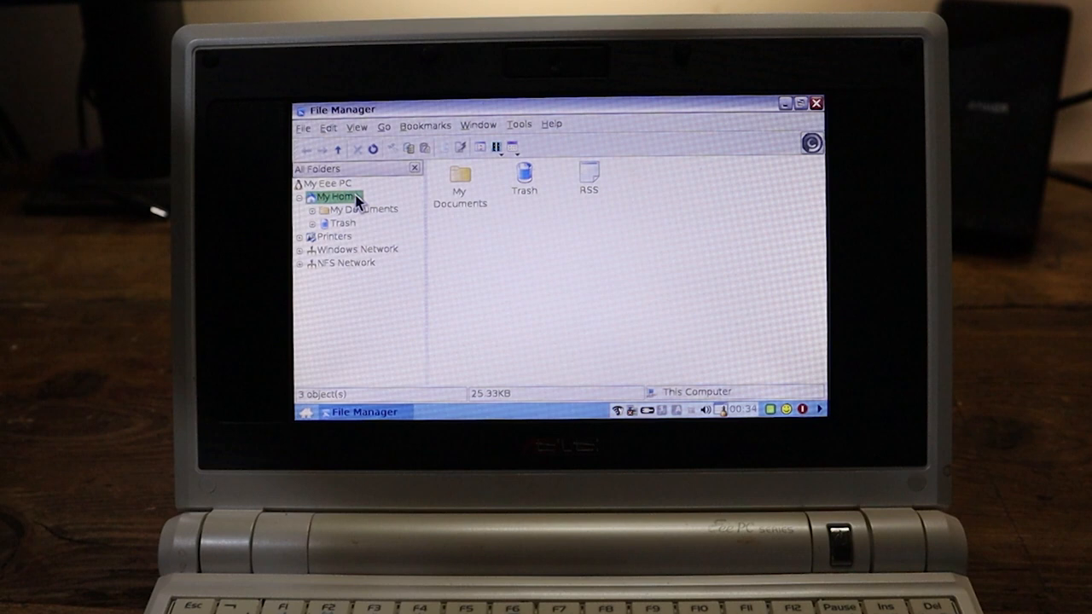
Open the My Documents folder and start a console there via Tools > Open Console
{"action": "double_click", "coordinate": [362, 208]}
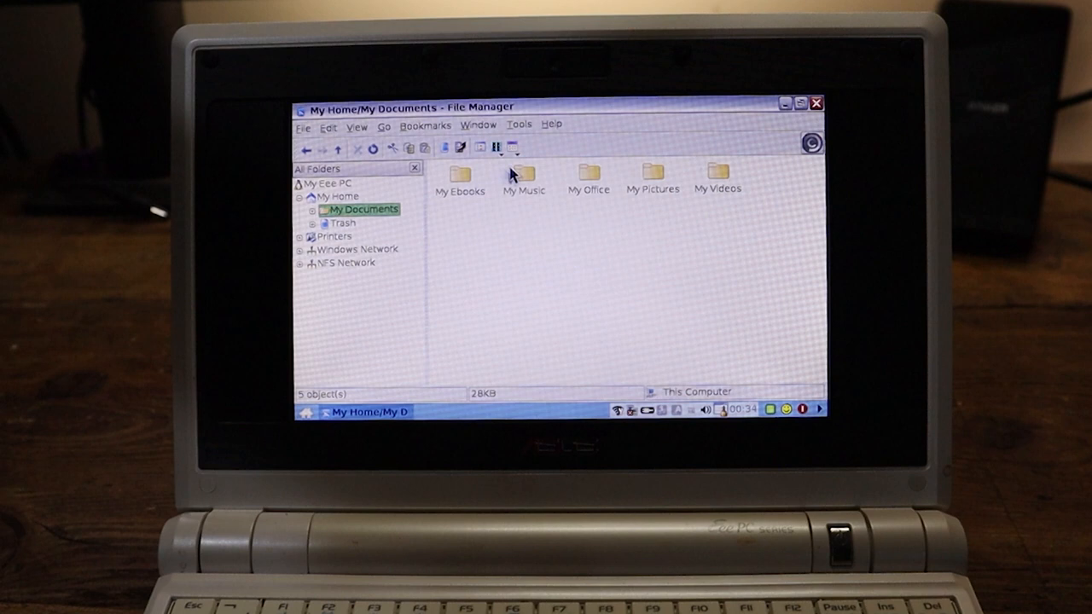
{"action": "mouse_move", "coordinate": [322, 263]}
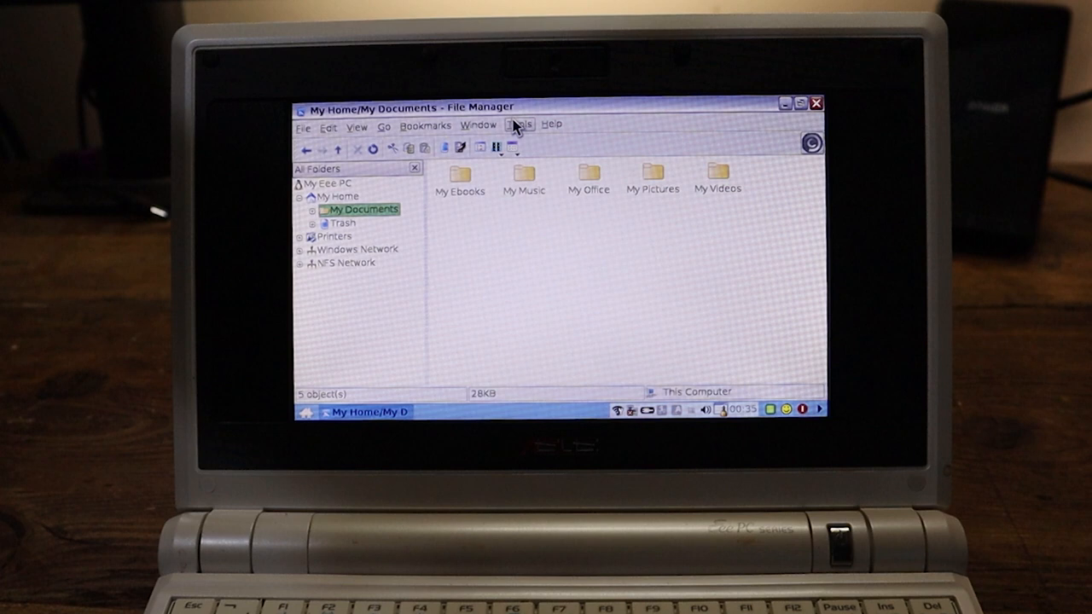
{"action": "left_click", "coordinate": [553, 125]}
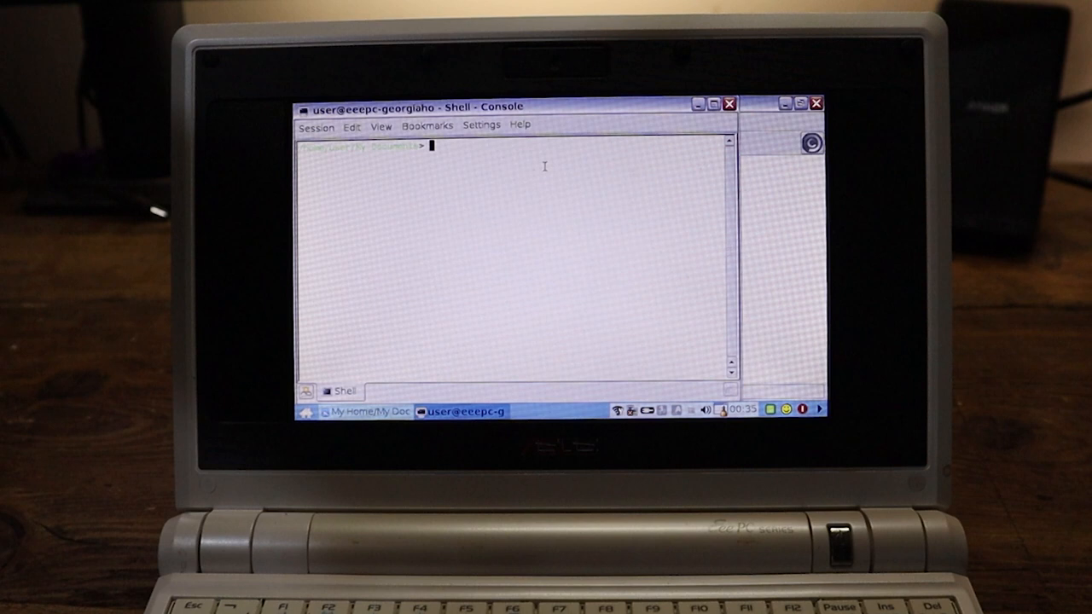
In Konsole, list the folder and try the ver and version commands, which are not found
{"action": "left_click", "coordinate": [381, 127]}
{"action": "type", "text": "ls"}
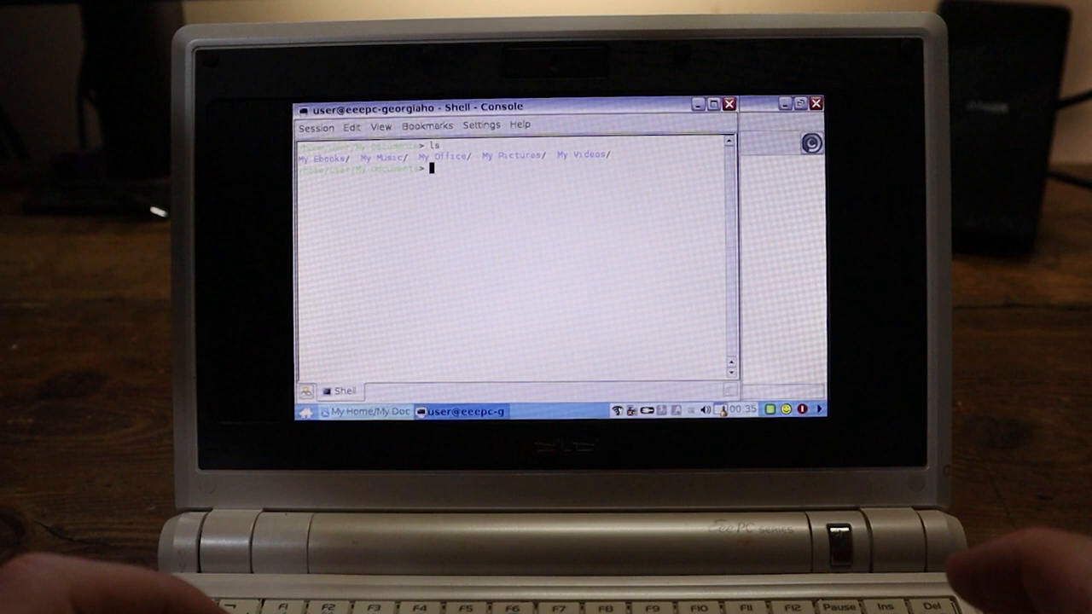
{"action": "type", "text": "version"}
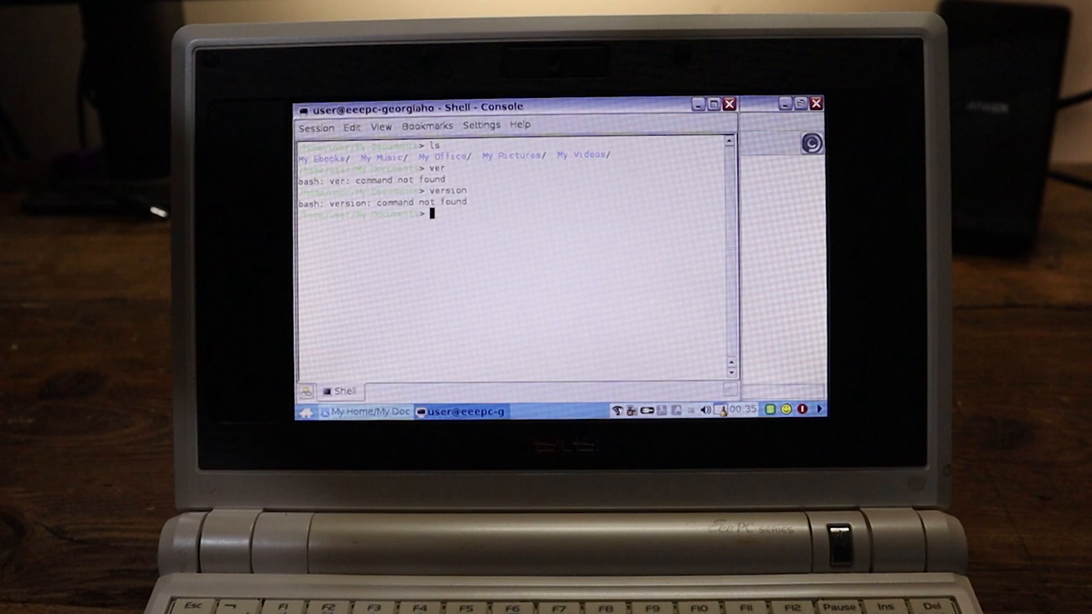
{"action": "type", "text": "un"}
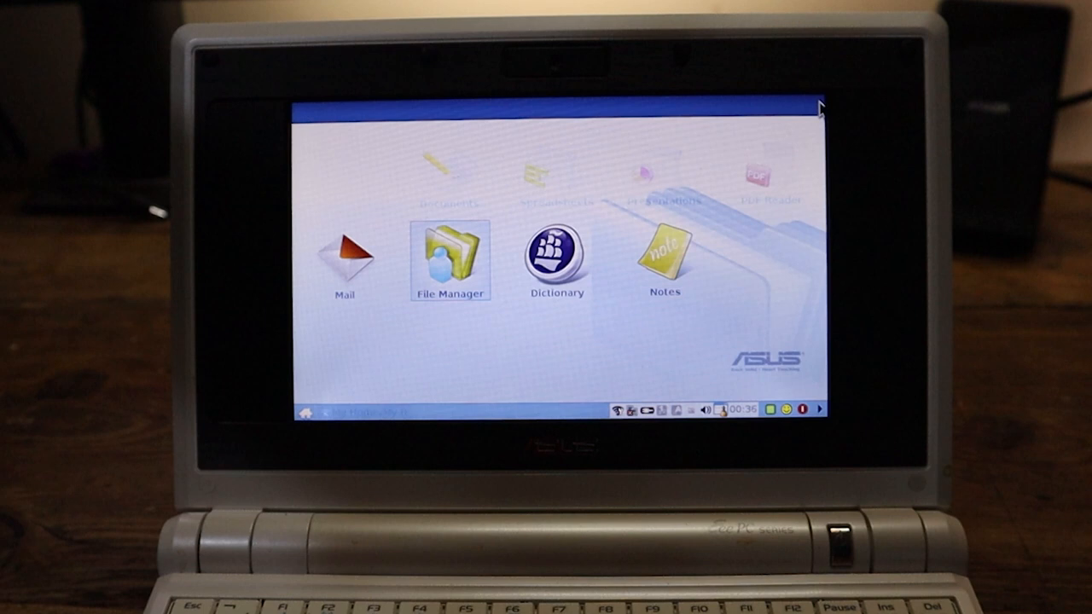
From Learn > Science, launch the Periodic Table and view details for Rhenium and Actinium
{"action": "left_click", "coordinate": [468, 105]}
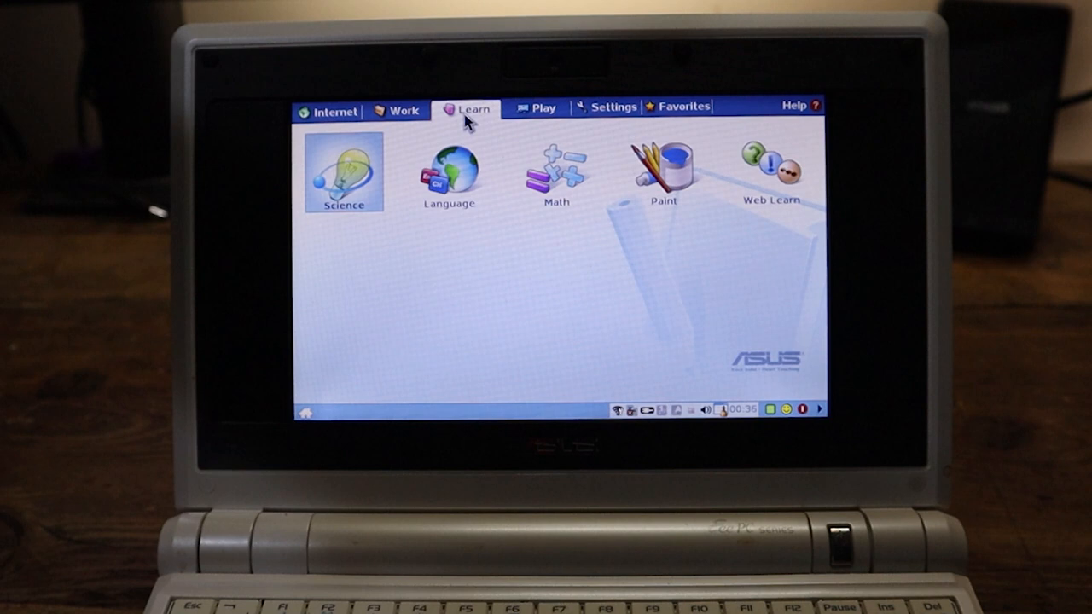
{"action": "left_click", "coordinate": [341, 171]}
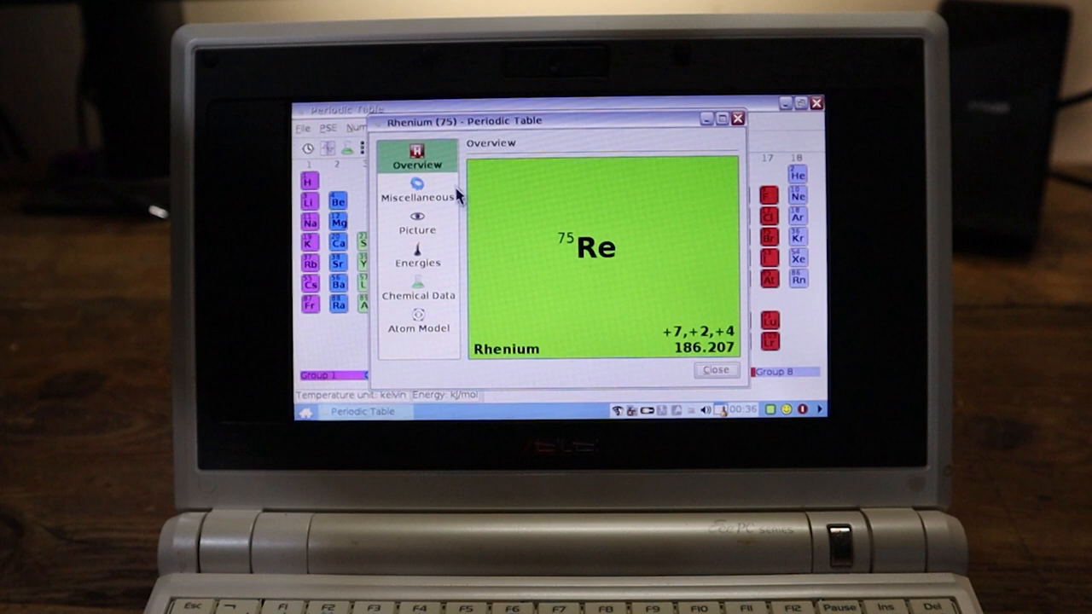
{"action": "left_click", "coordinate": [417, 230]}
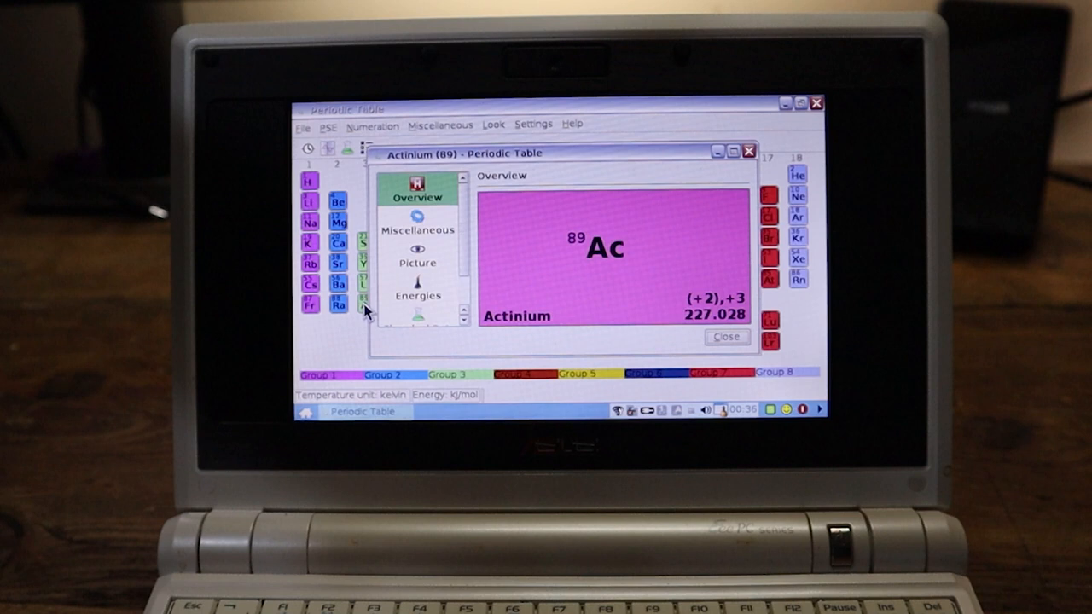
{"action": "left_click", "coordinate": [418, 263]}
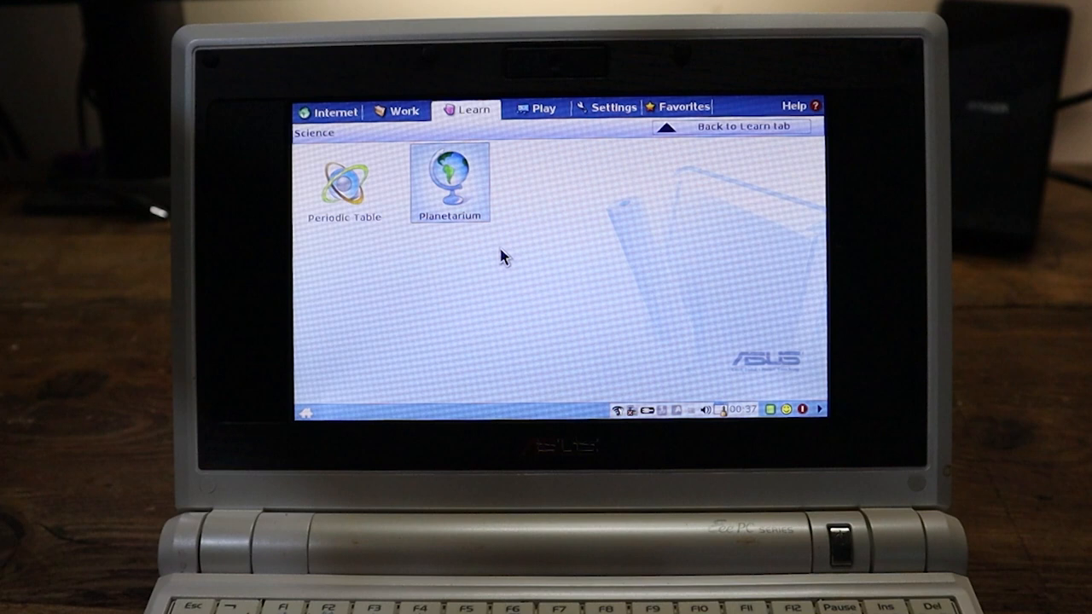
Launch Planetarium and finish its setup wizard with Greenville, Mississippi as home location
{"action": "double_click", "coordinate": [450, 174]}
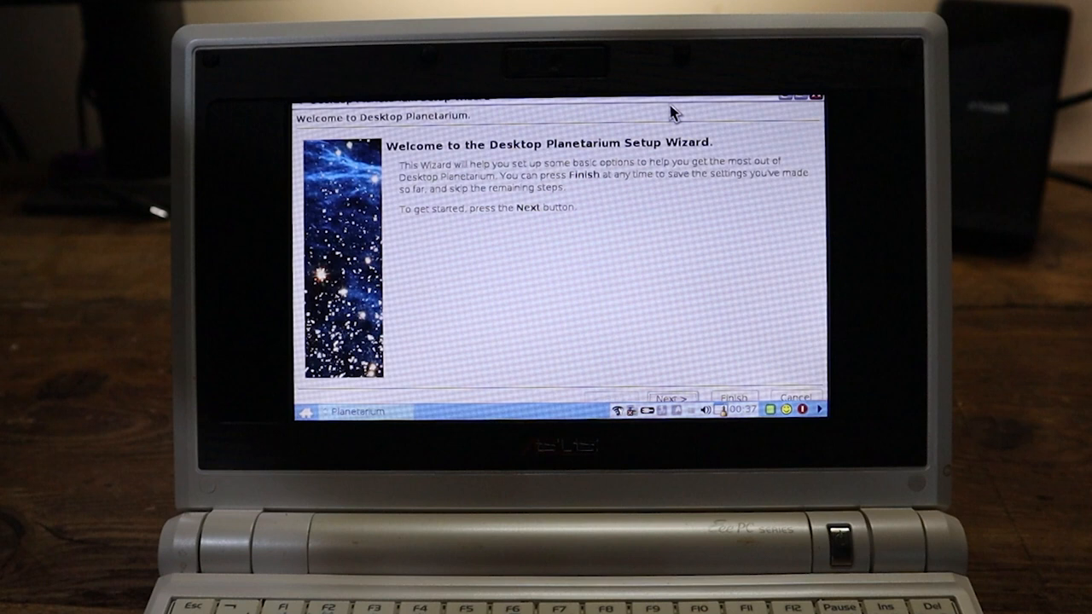
{"action": "left_click", "coordinate": [672, 397]}
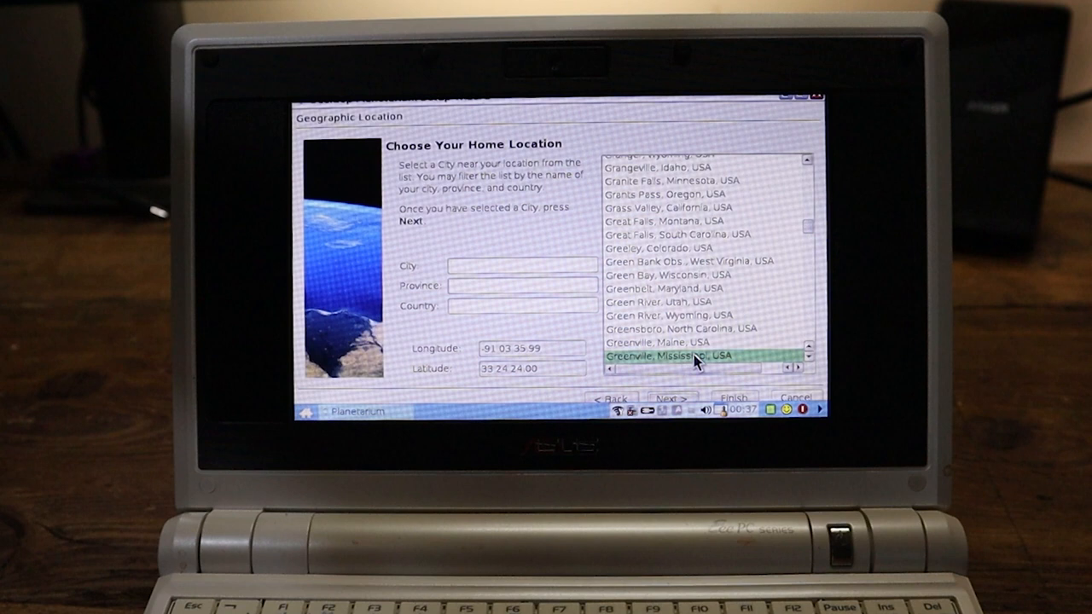
{"action": "left_click", "coordinate": [672, 397]}
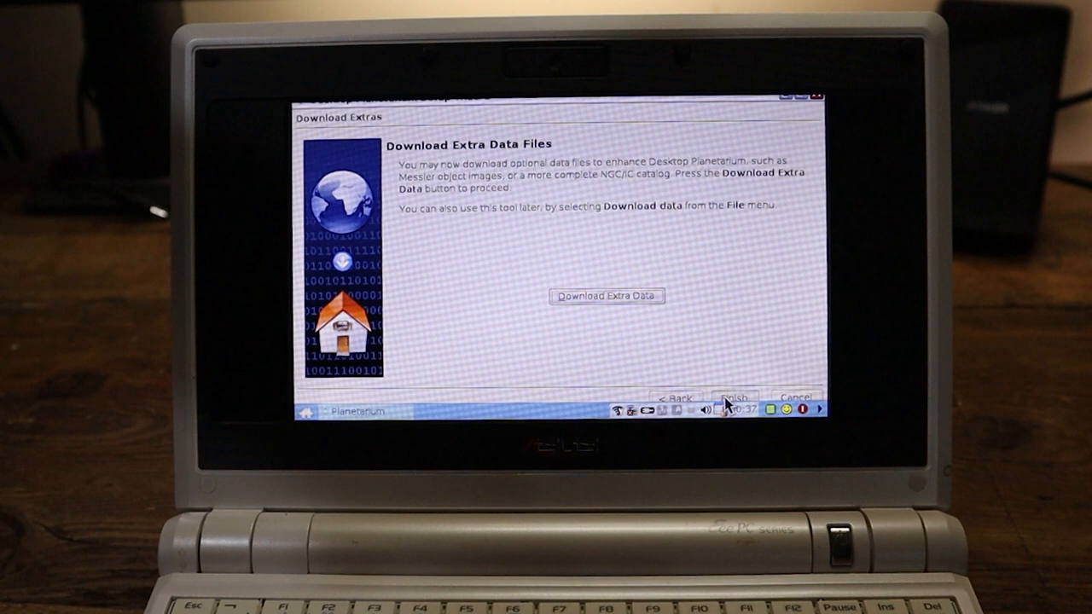
{"action": "left_click", "coordinate": [733, 396]}
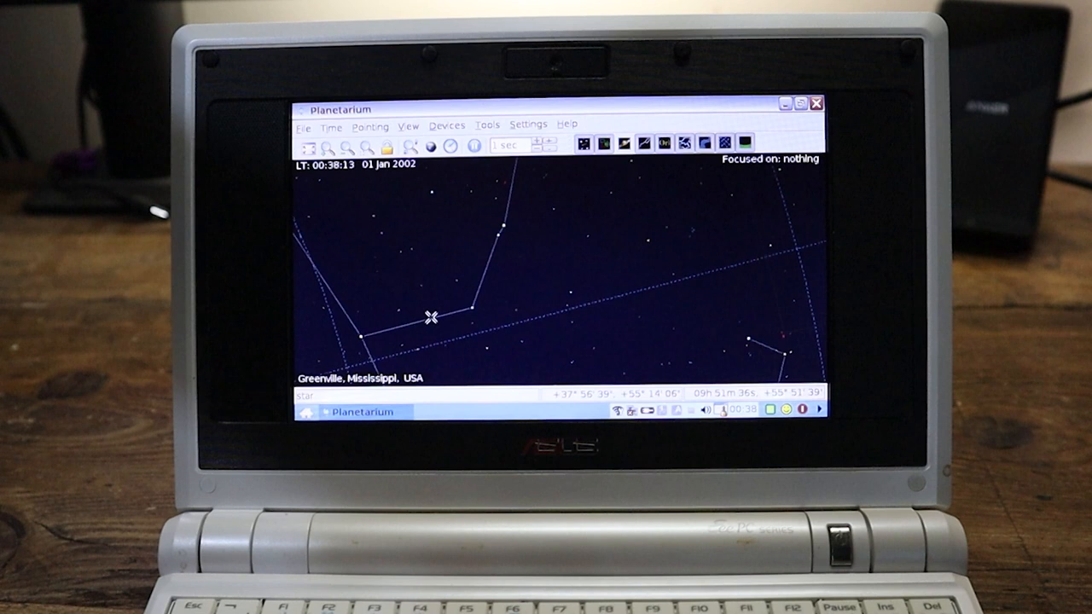
Zoom the sky map out to show labelled constellations, then close the planetarium
{"action": "left_click", "coordinate": [345, 147]}
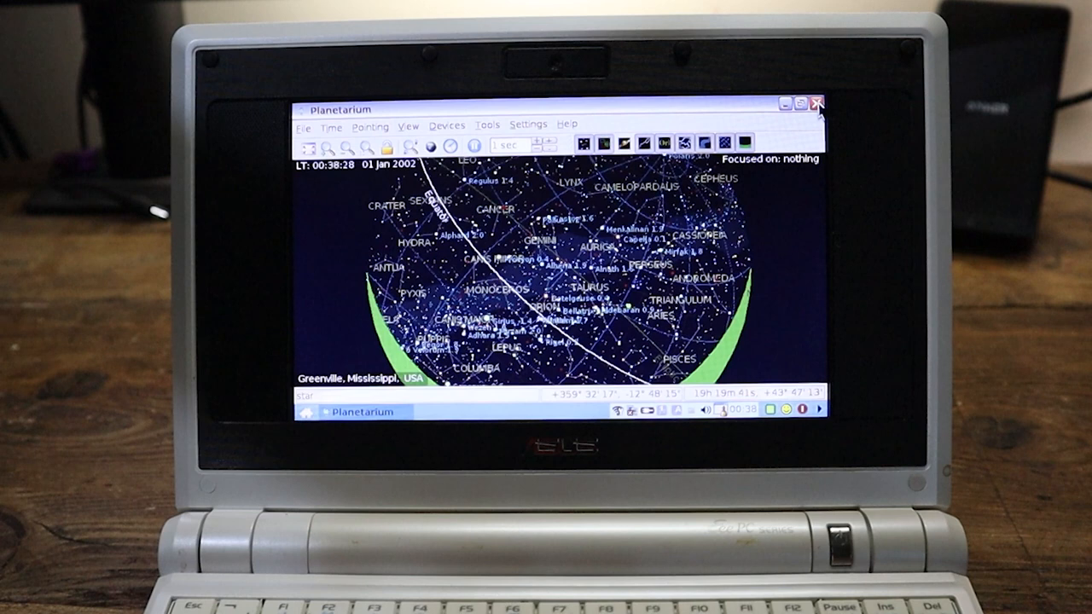
{"action": "left_click", "coordinate": [818, 103]}
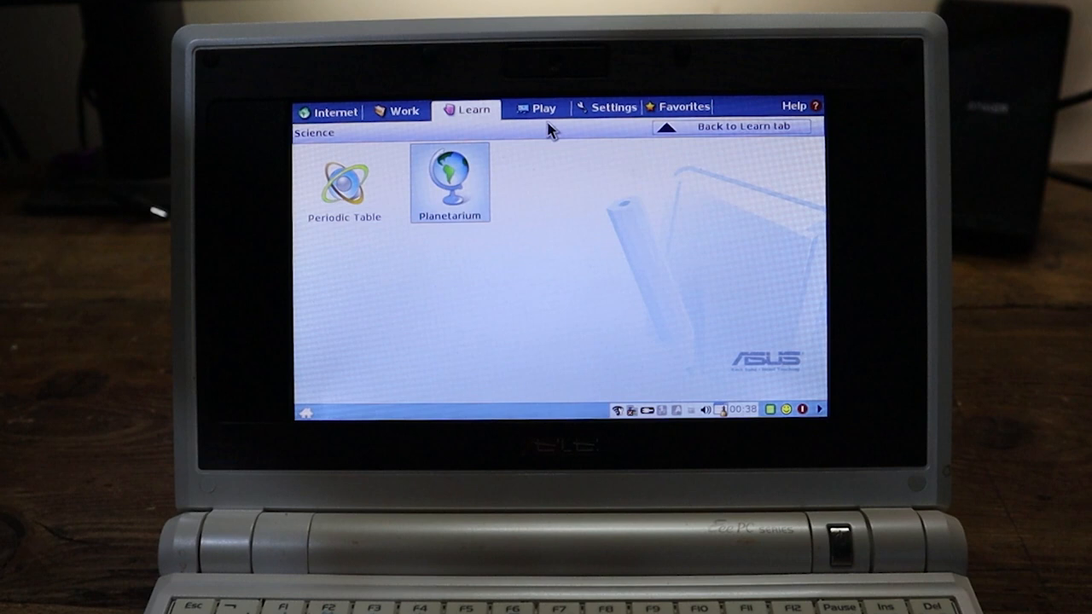
Show the Play tab's Games page listing Solitaire, Frozen Bubble, Crack Attack, Sudoku and others
{"action": "left_click", "coordinate": [536, 106]}
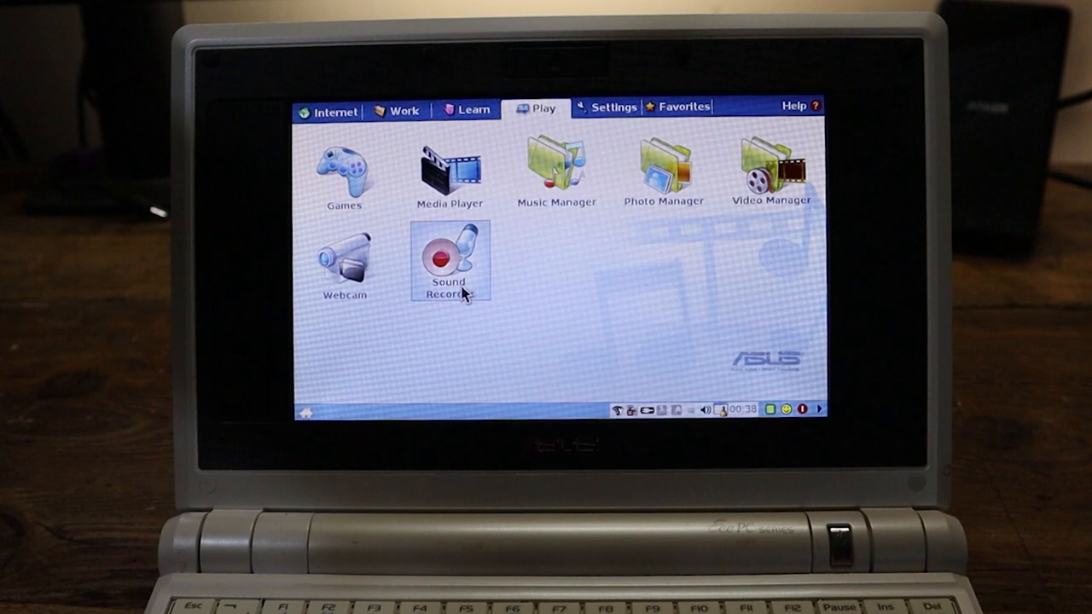
{"action": "left_click", "coordinate": [341, 179]}
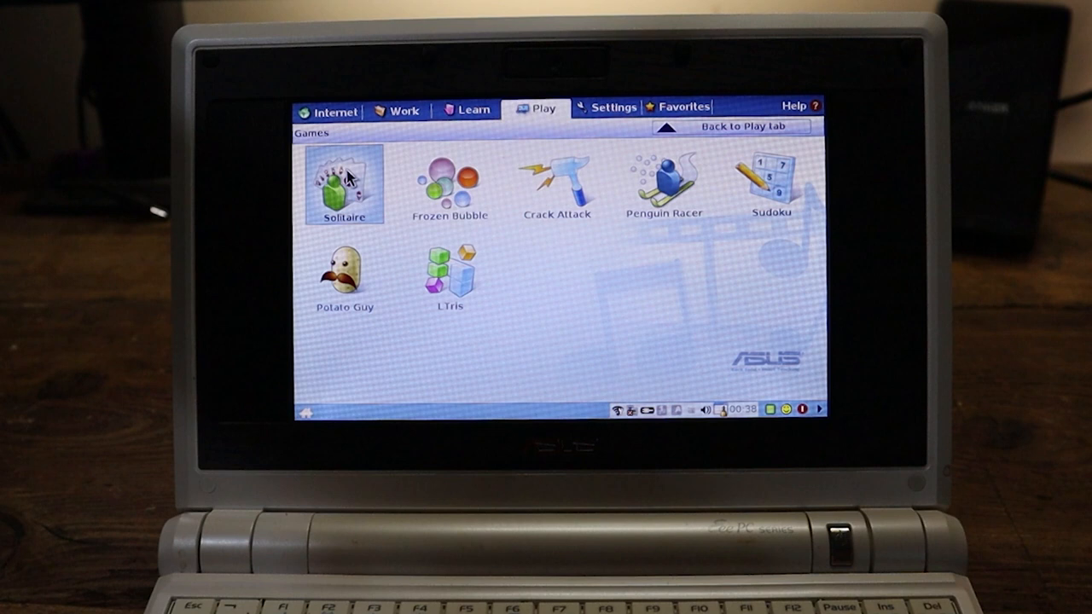
{"action": "mouse_move", "coordinate": [442, 140]}
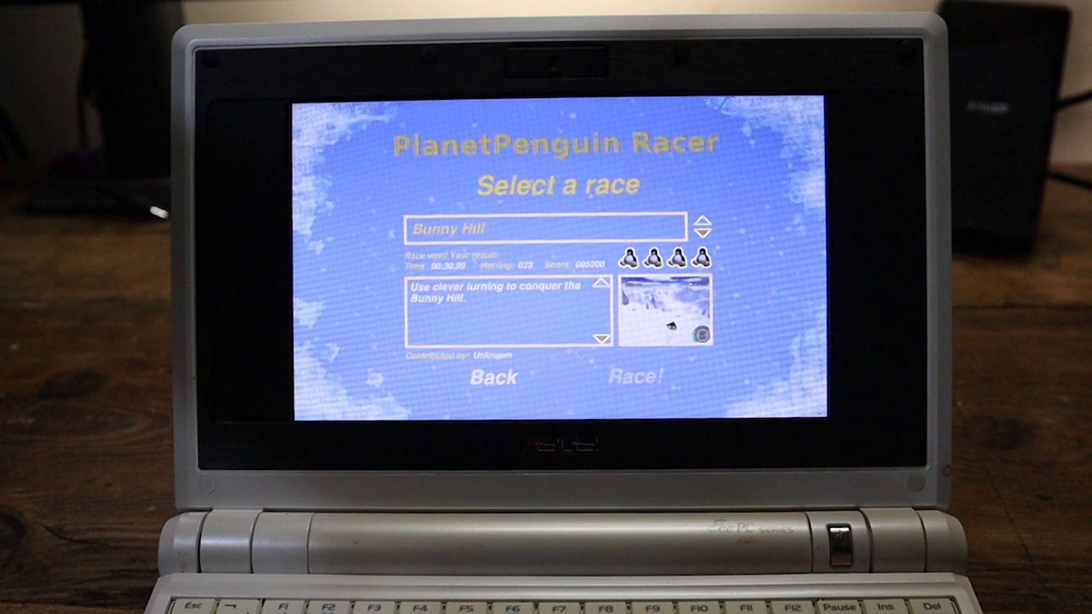
Start the Bunny Hill race in PlanetPenguin Racer, play, then quit back to the Games page
{"action": "left_click", "coordinate": [635, 378]}
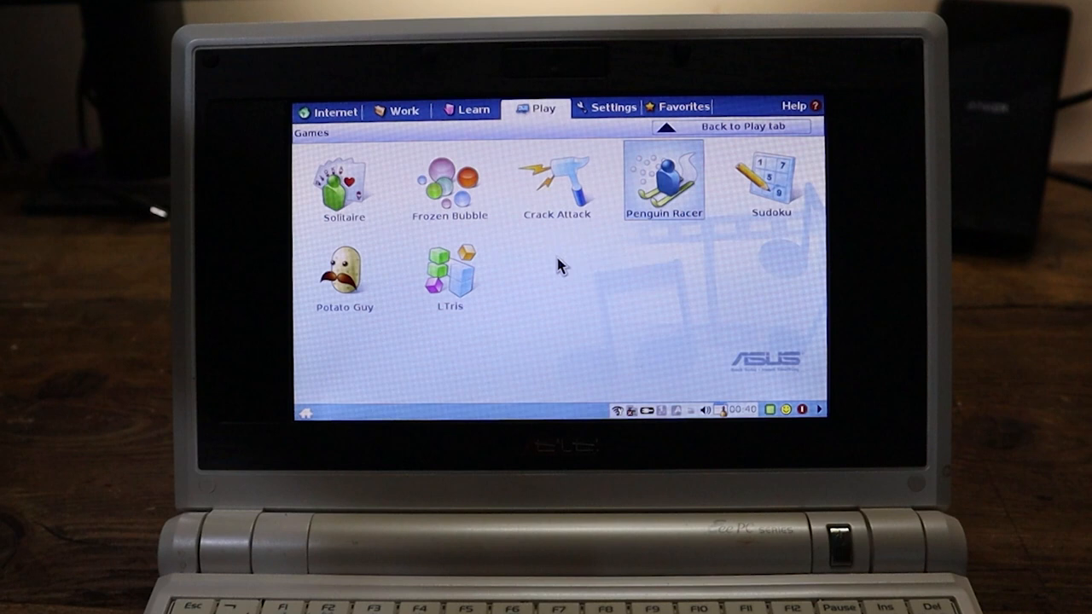
Launch Potato Guy, give the potato eyes, eyebrows, nose and a tongue-out mouth, and reach the Playground menu
{"action": "double_click", "coordinate": [342, 270]}
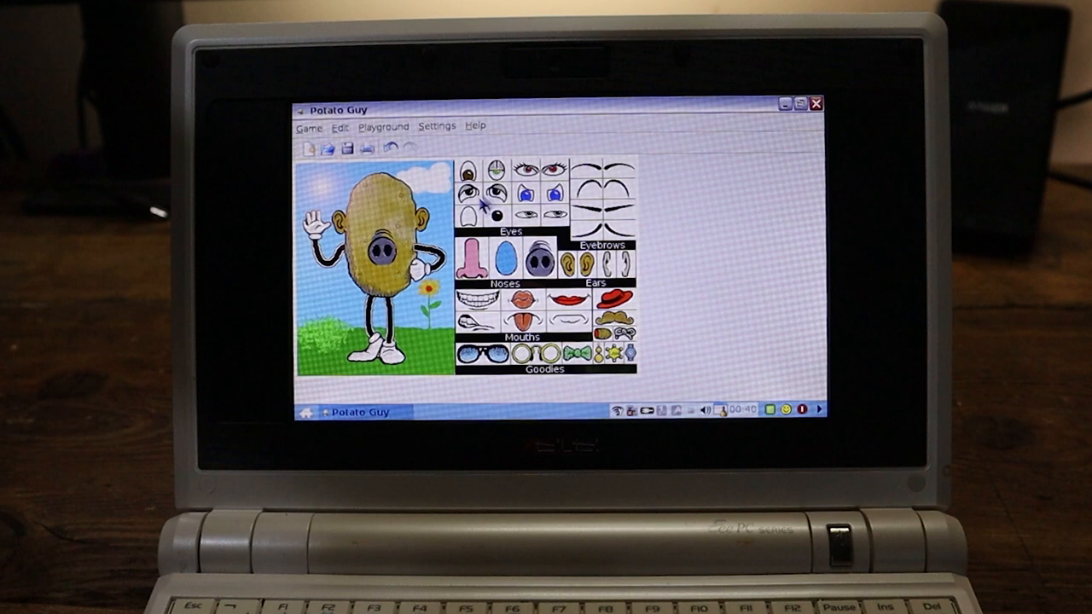
{"action": "left_click", "coordinate": [510, 175]}
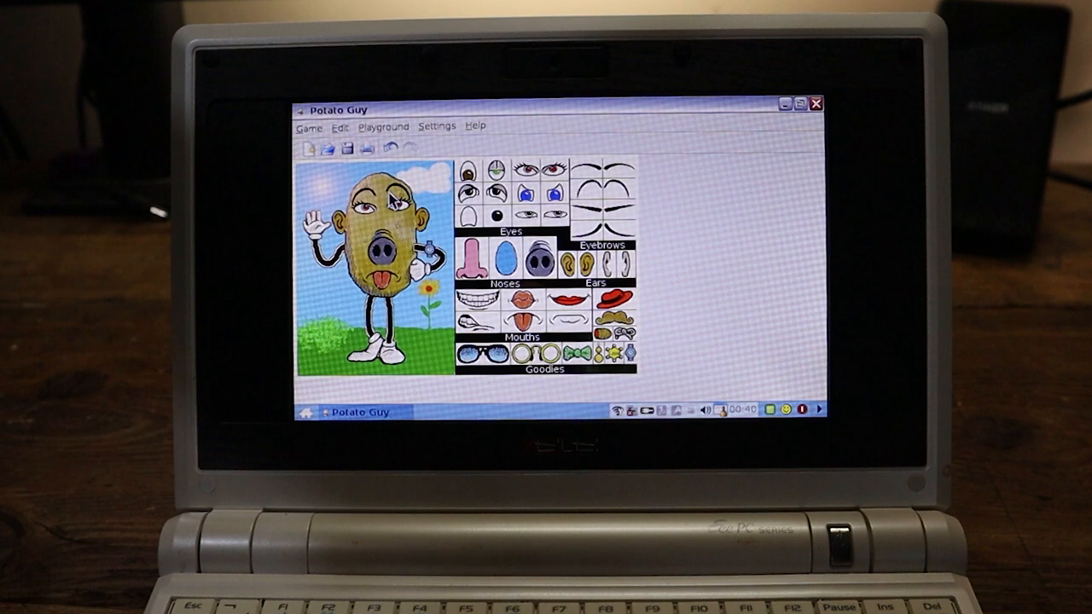
{"action": "left_click", "coordinate": [382, 126]}
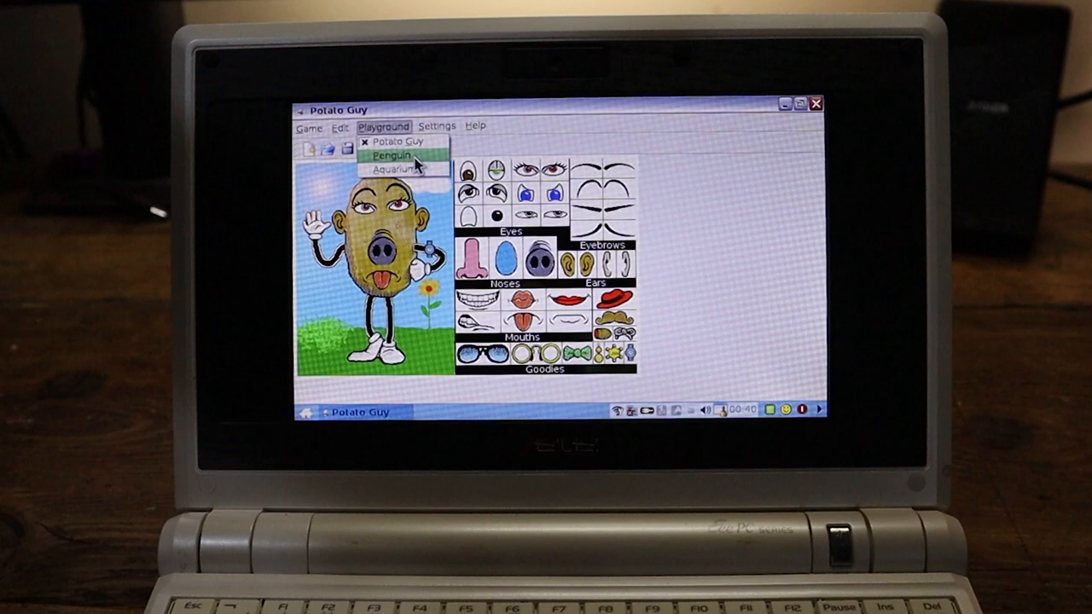
Switch to the Penguin playground, dress it with eyes, tie and stacked hats, then quit Potato Guy
{"action": "left_click", "coordinate": [389, 155]}
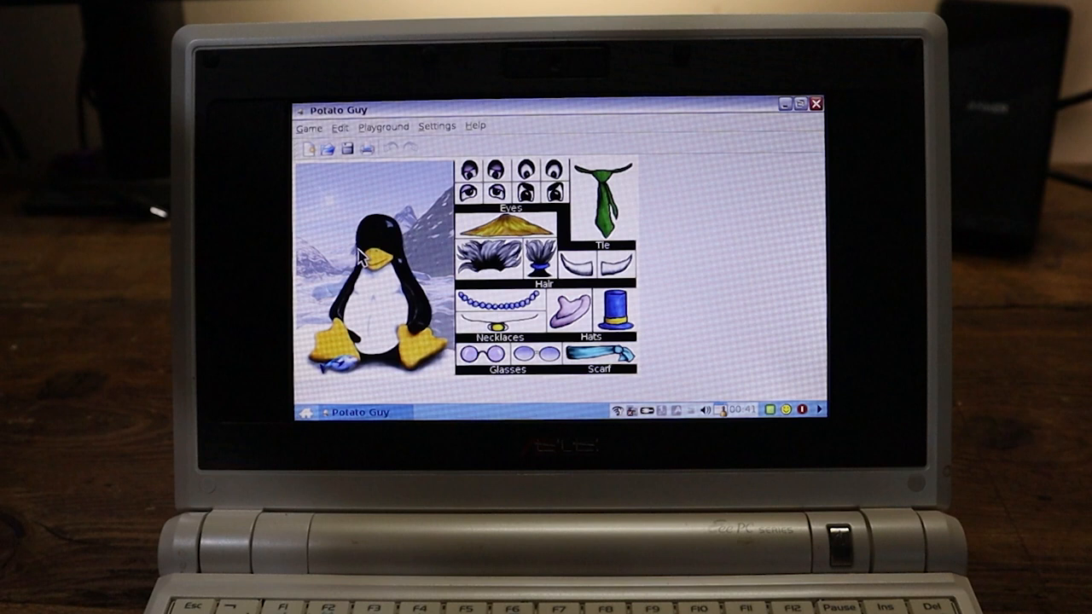
{"action": "left_click", "coordinate": [606, 196]}
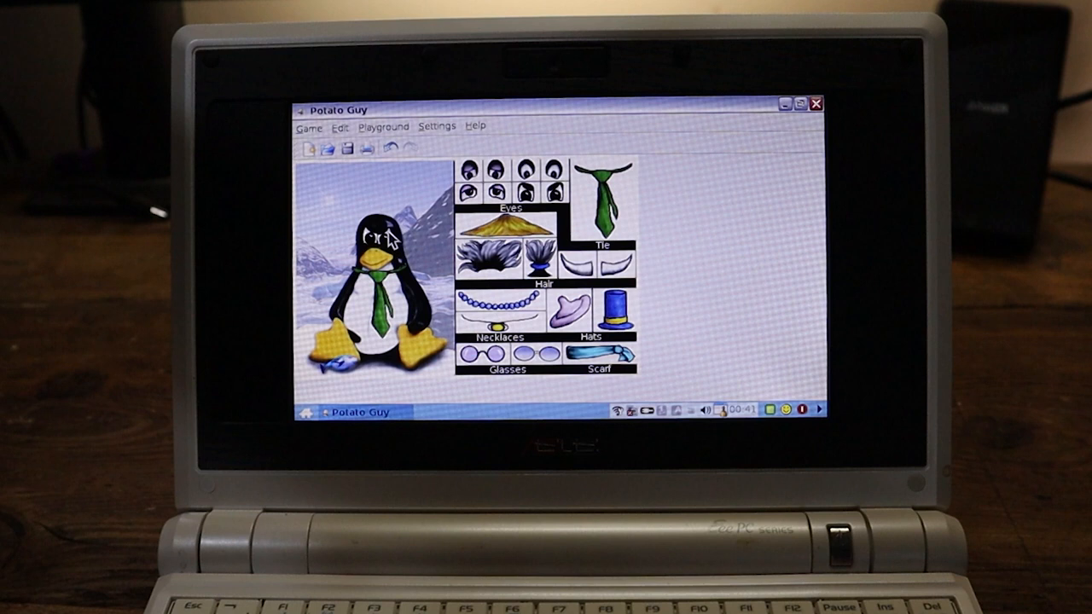
{"action": "mouse_move", "coordinate": [631, 333]}
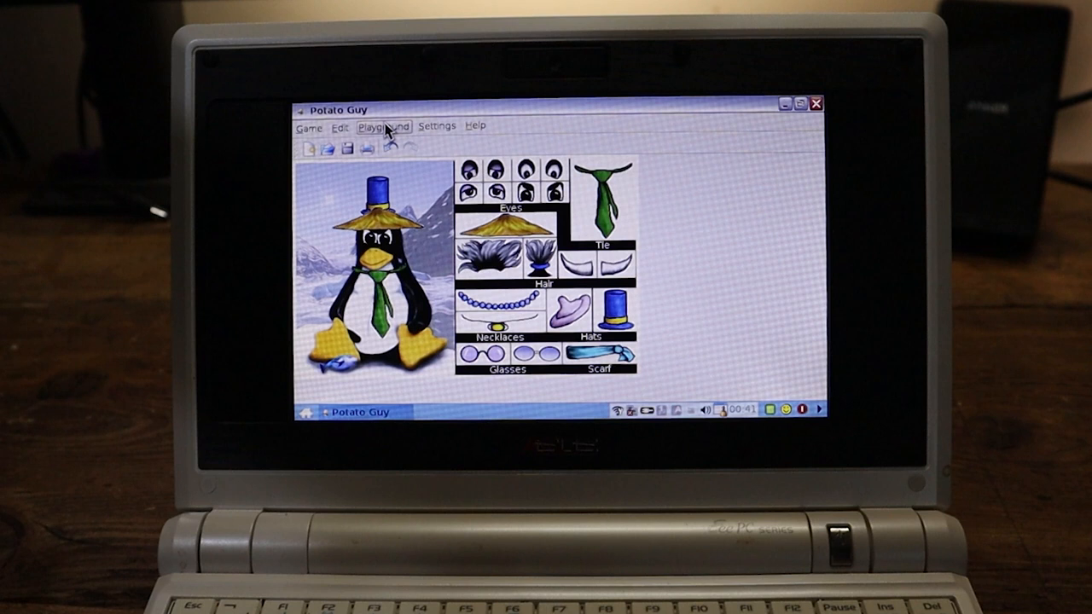
{"action": "left_click", "coordinate": [383, 127]}
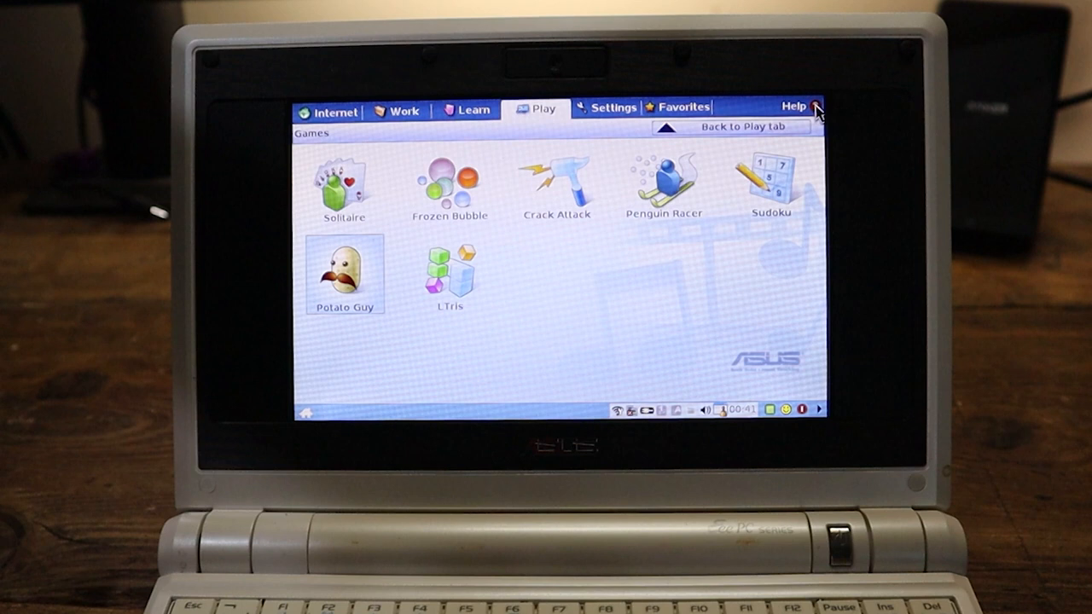
Launch LTris, start a new classic game, play briefly and close it back to the Games launcher
{"action": "double_click", "coordinate": [447, 277]}
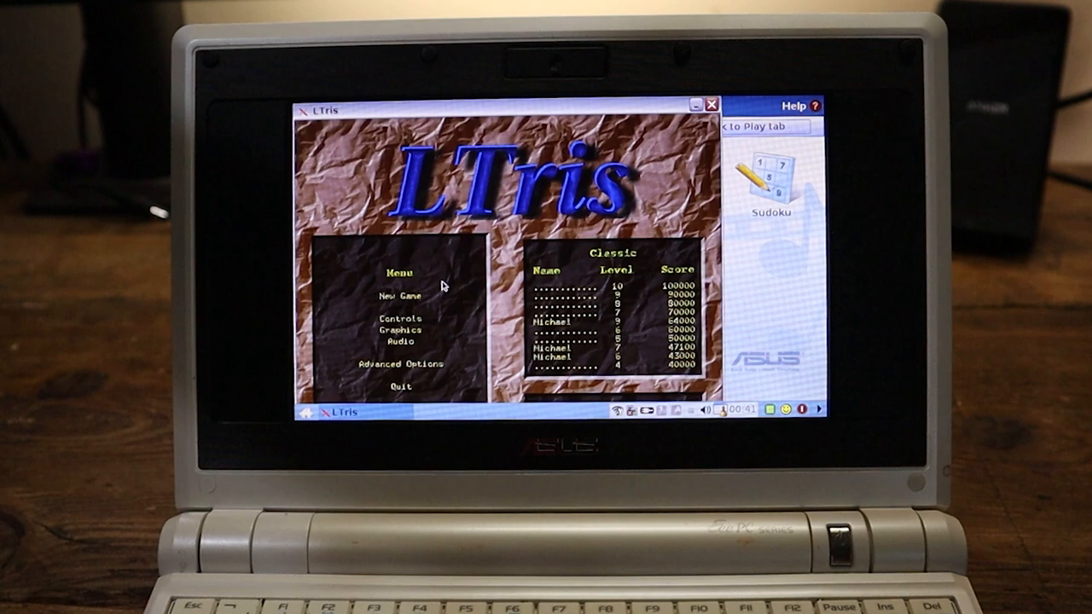
{"action": "left_click", "coordinate": [388, 297]}
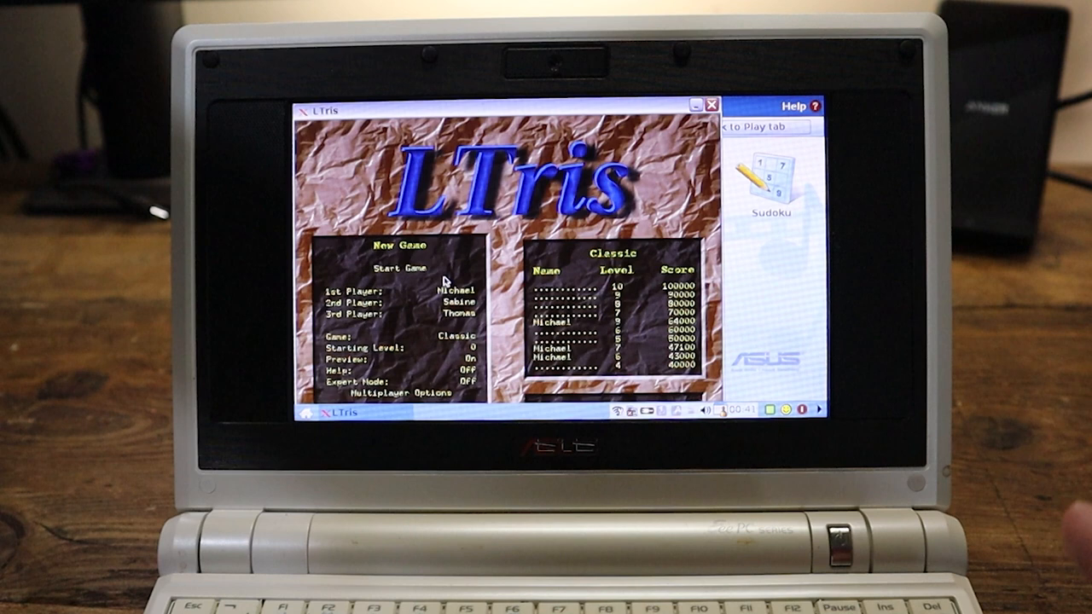
{"action": "left_click", "coordinate": [410, 268]}
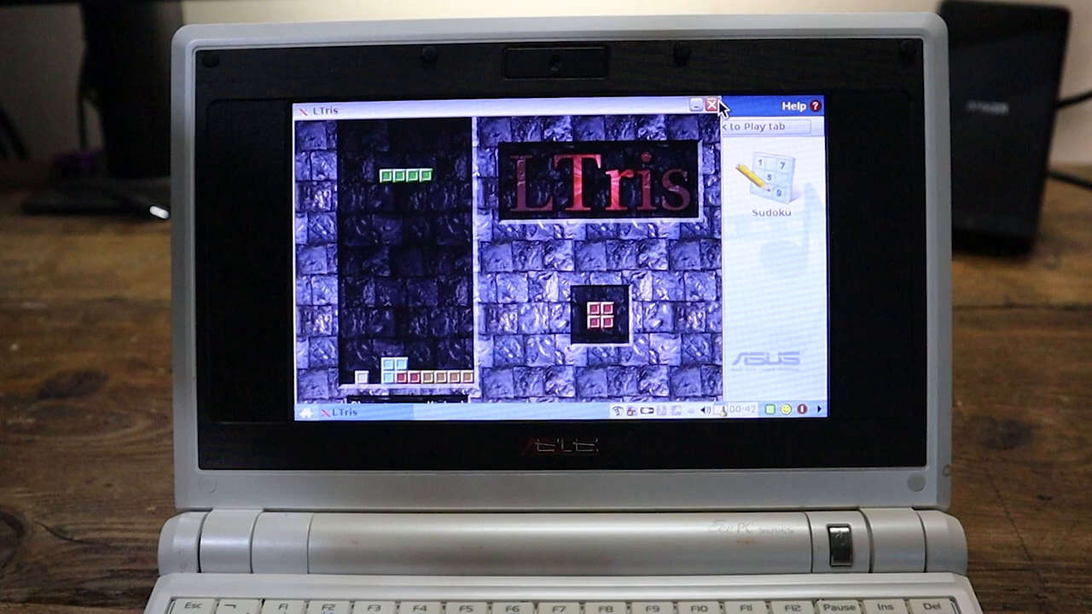
{"action": "left_click", "coordinate": [710, 106]}
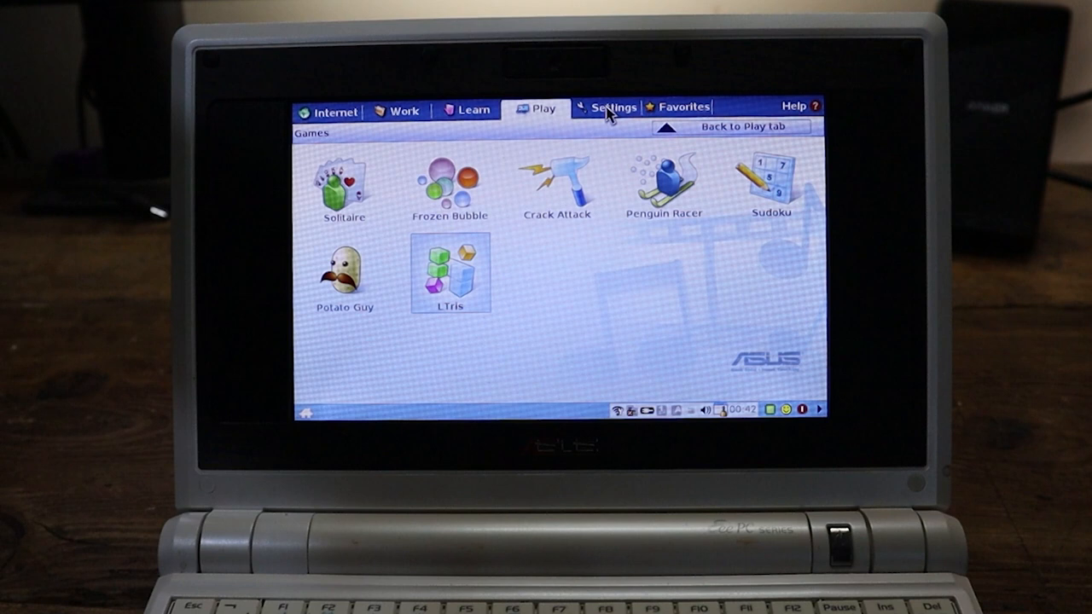
Show the Settings tab, view System Info and Disk Utility usage, and close them with OK
{"action": "left_click", "coordinate": [611, 106]}
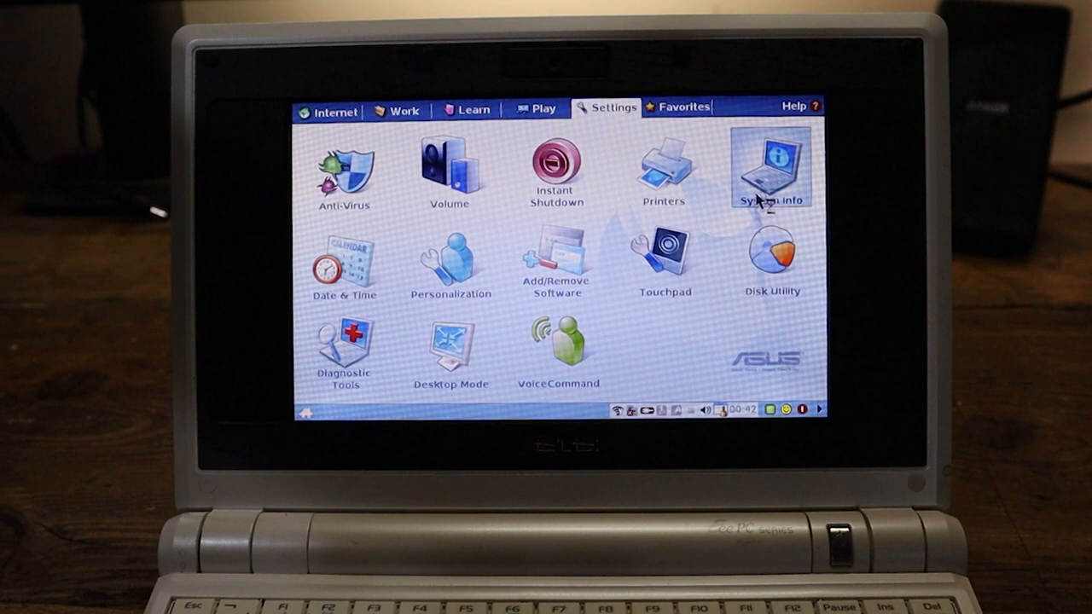
{"action": "left_click", "coordinate": [768, 171]}
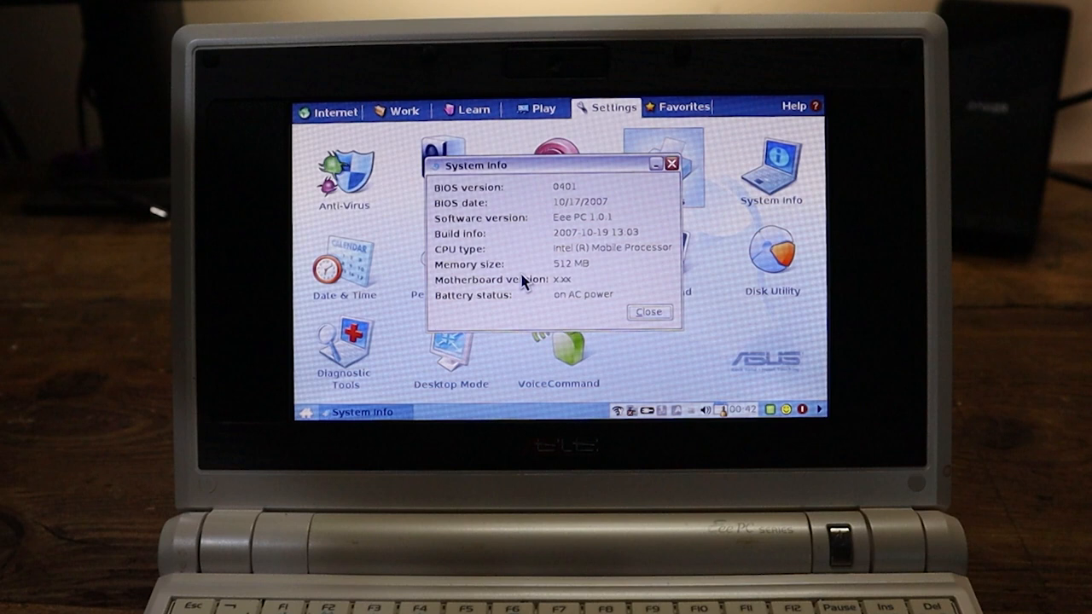
{"action": "left_click", "coordinate": [649, 311]}
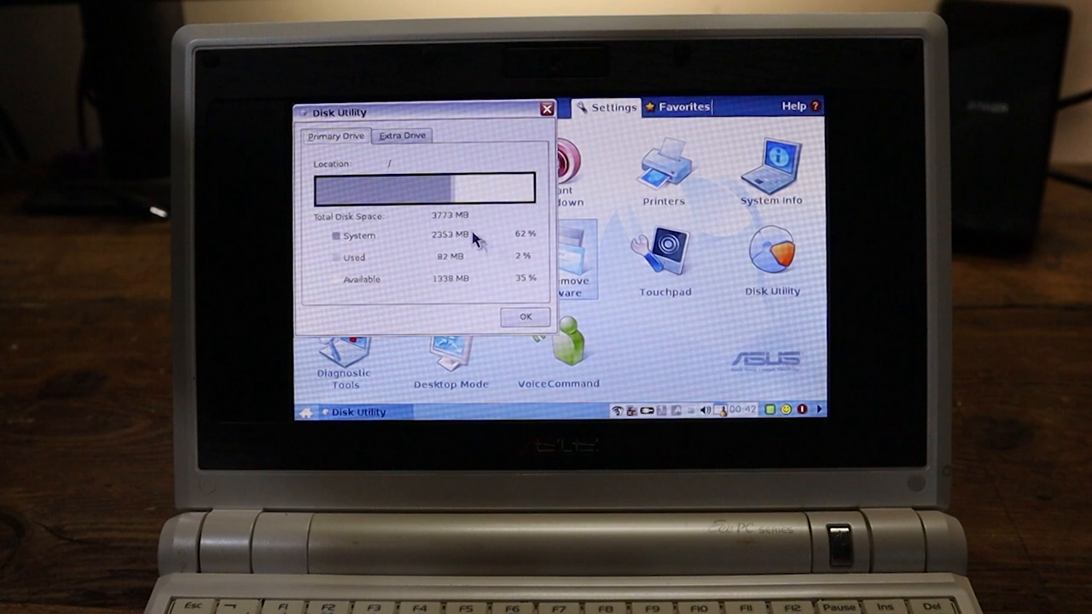
{"action": "mouse_move", "coordinate": [450, 228]}
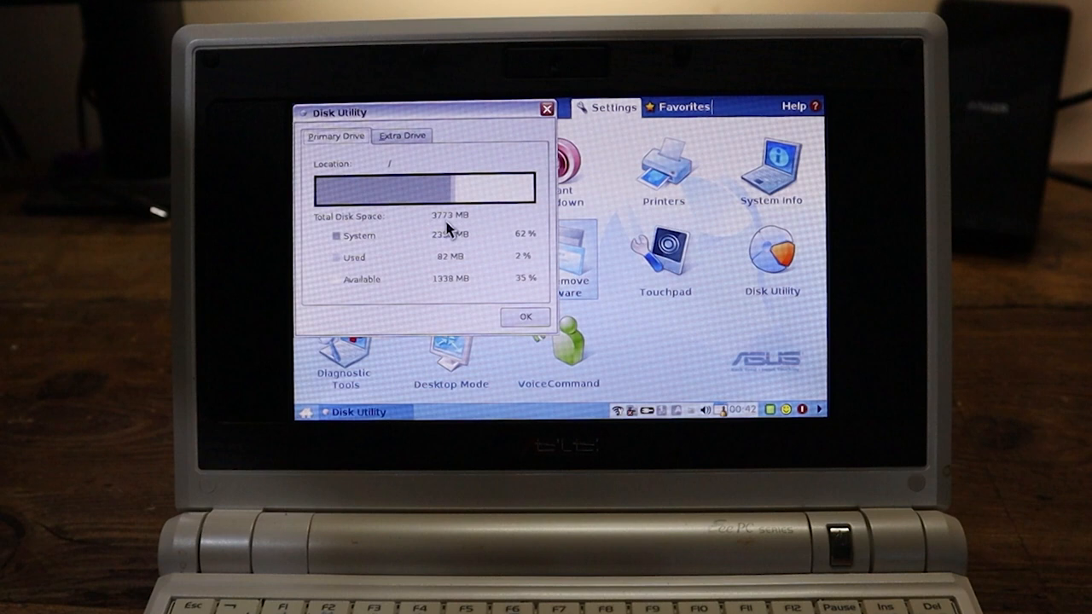
{"action": "left_click", "coordinate": [526, 316]}
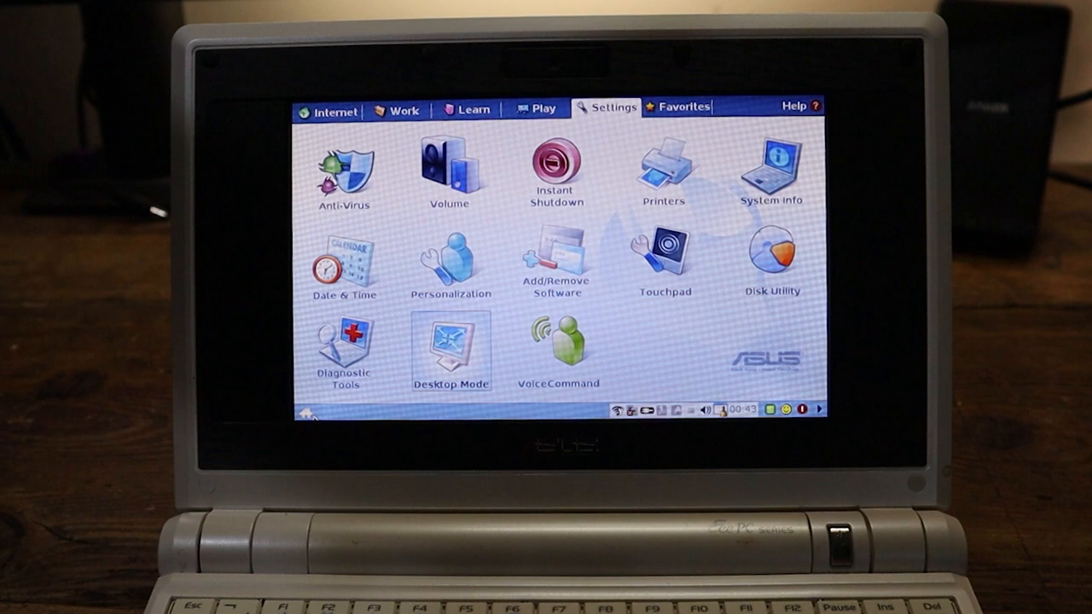
From Favorites, try Tux Typing's Fish Cascade game, quit it, then launch mtPaint with an empty canvas
{"action": "left_click", "coordinate": [679, 106]}
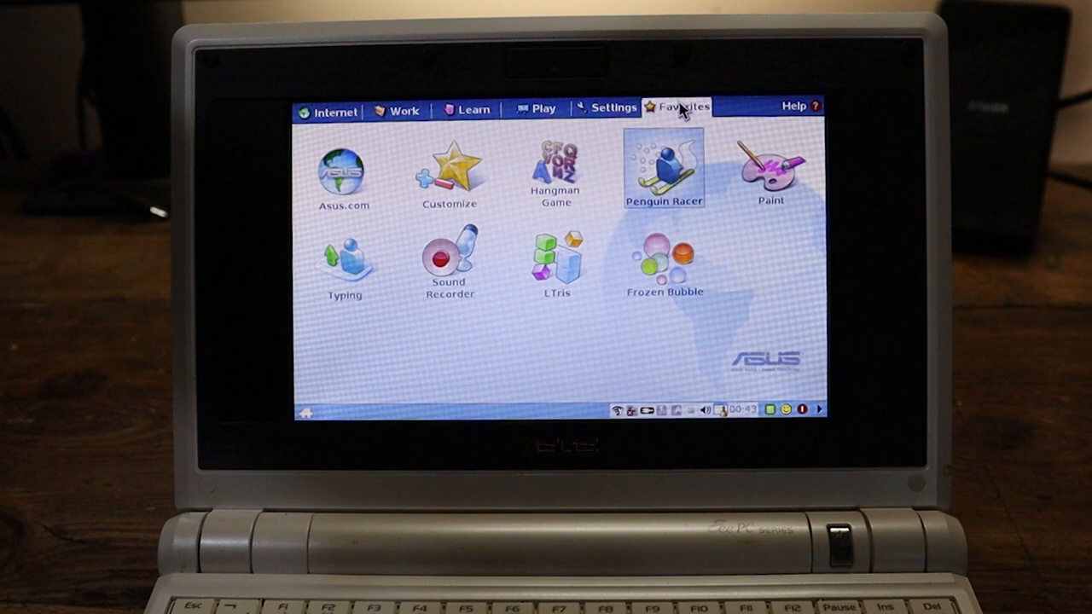
{"action": "double_click", "coordinate": [343, 259]}
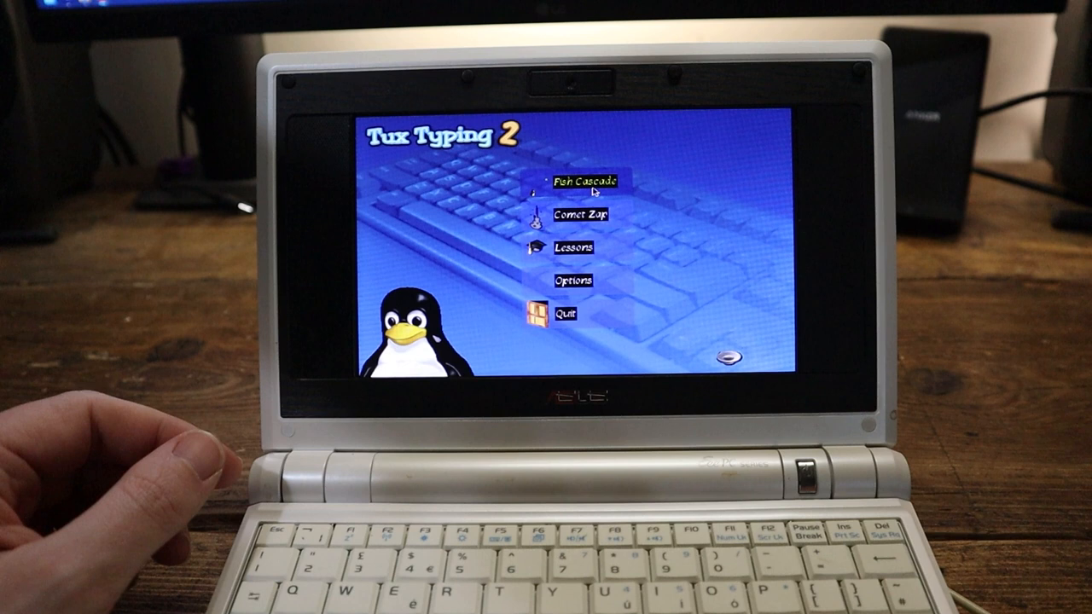
{"action": "left_click", "coordinate": [584, 181]}
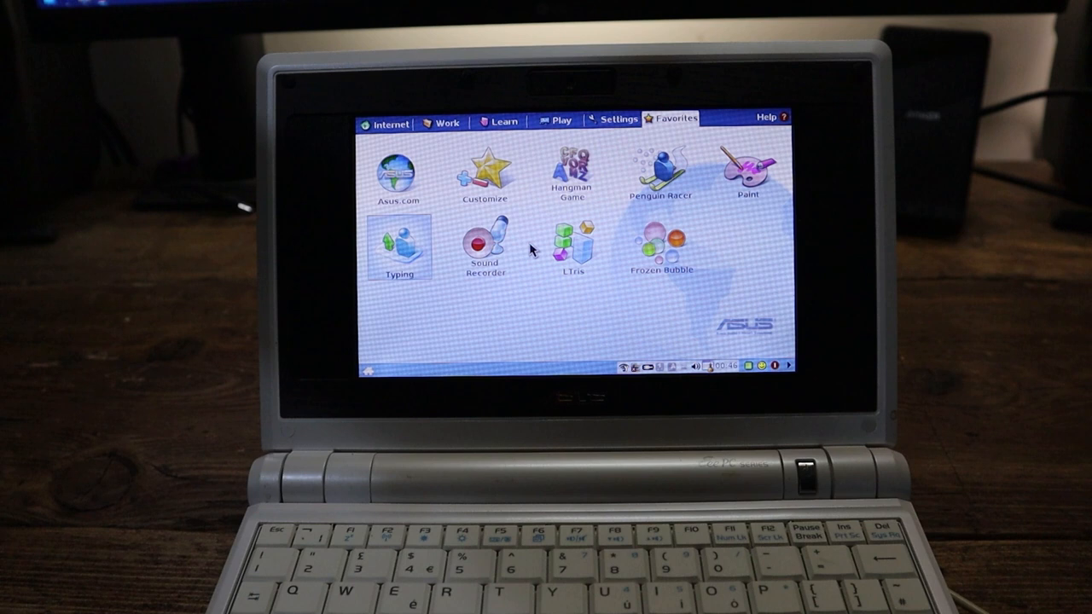
{"action": "double_click", "coordinate": [747, 179]}
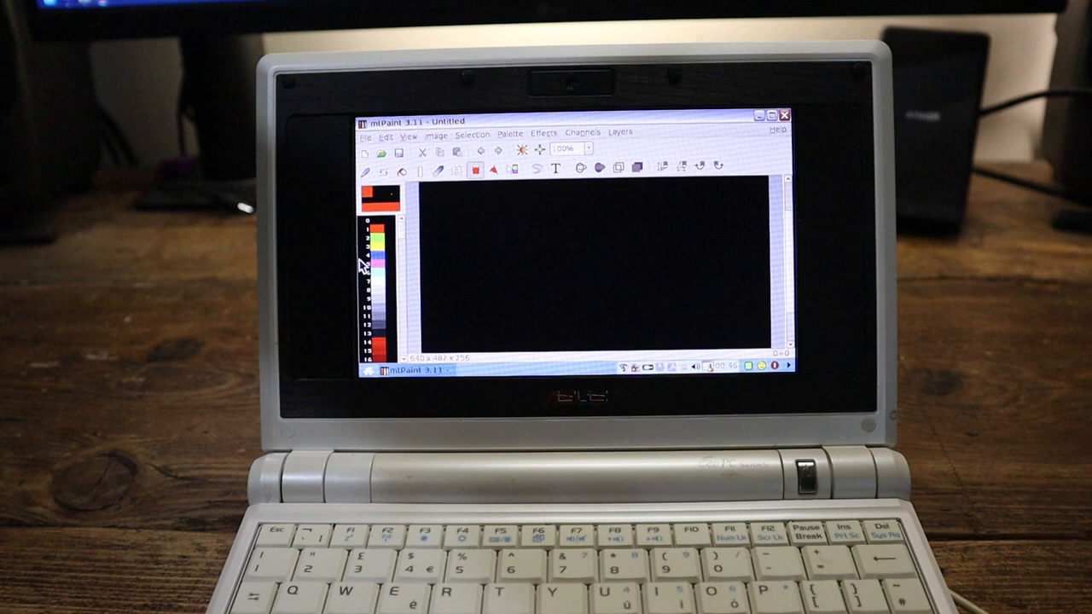